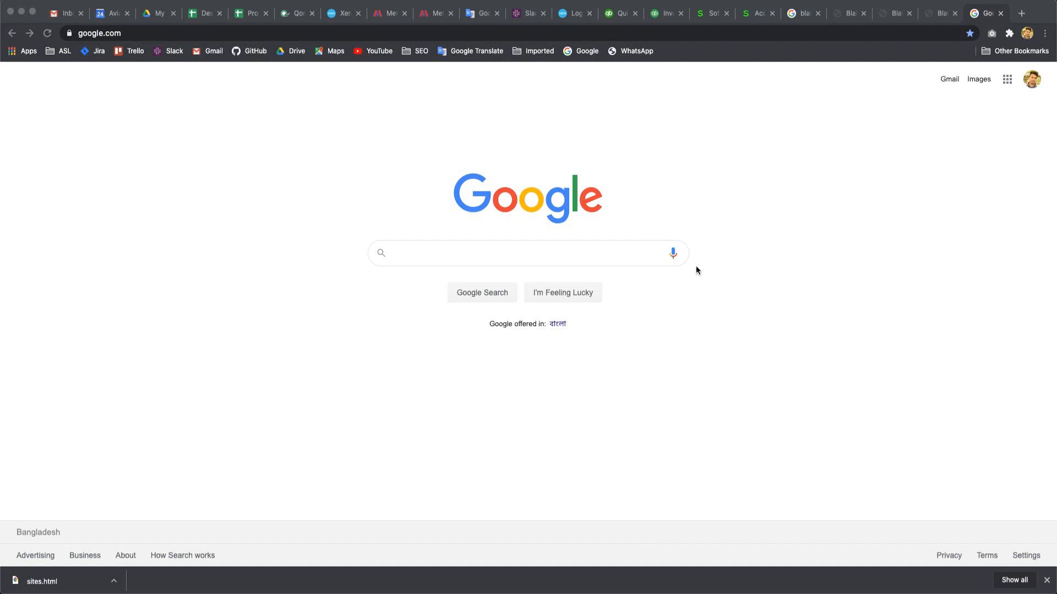
- Search Google for 'aerogon ansp development' using the suggested completion
left_click(528, 253)
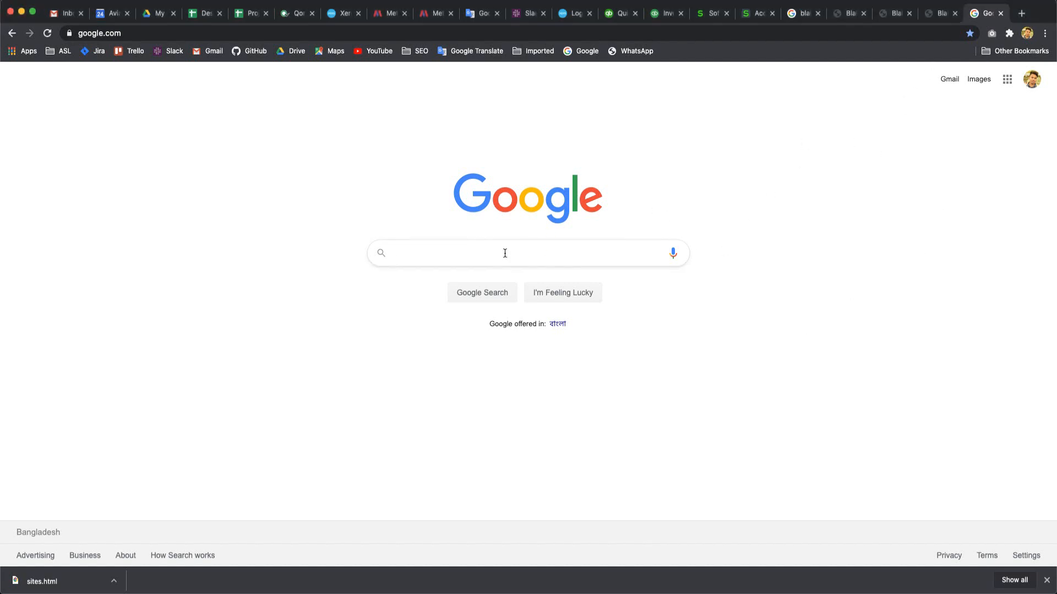
mouse_move(505, 253)
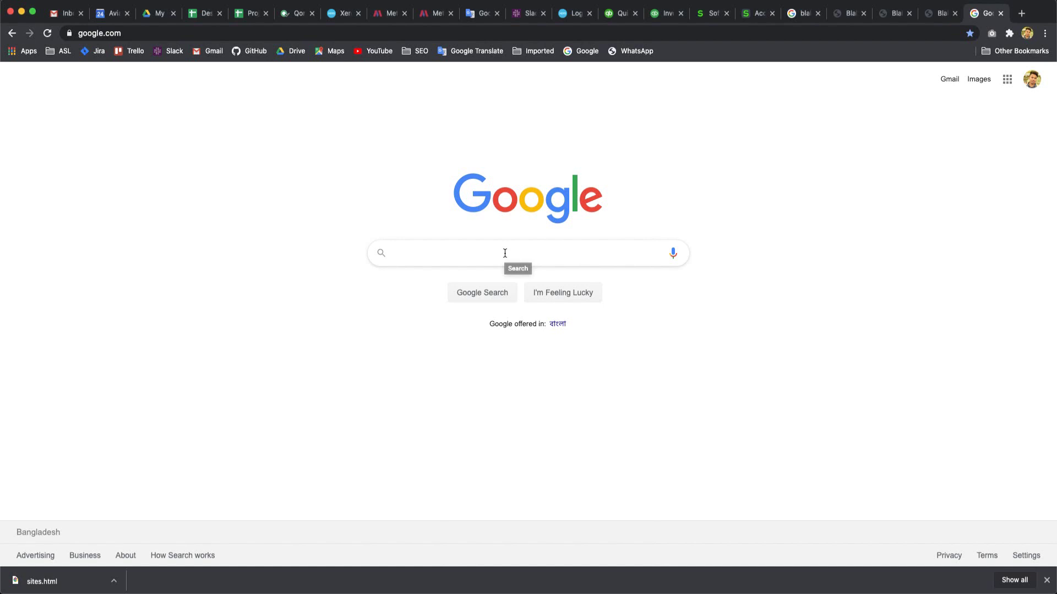
type("aerogon ansp")
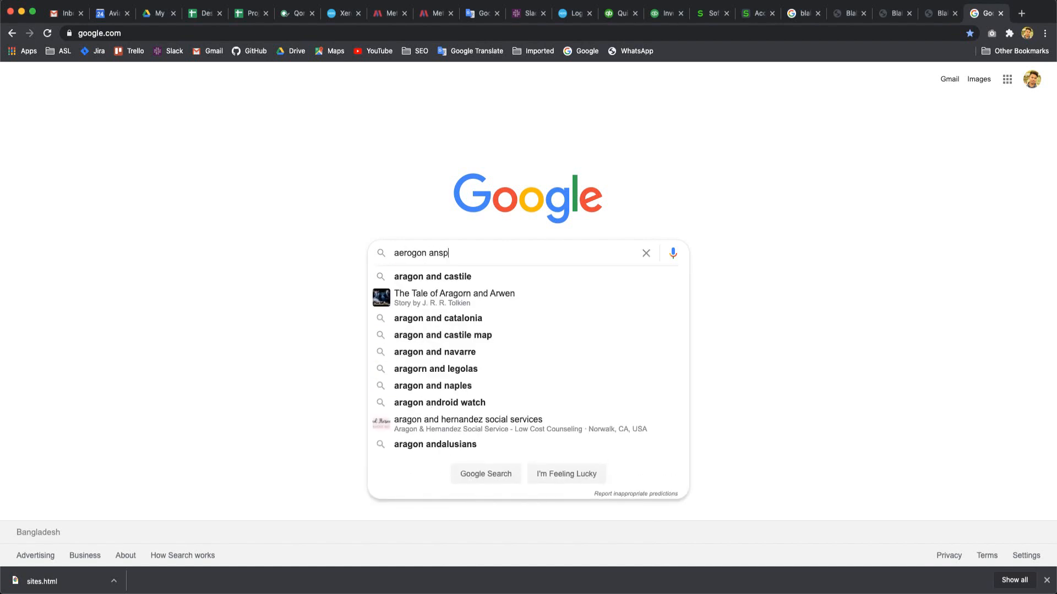
type("develo")
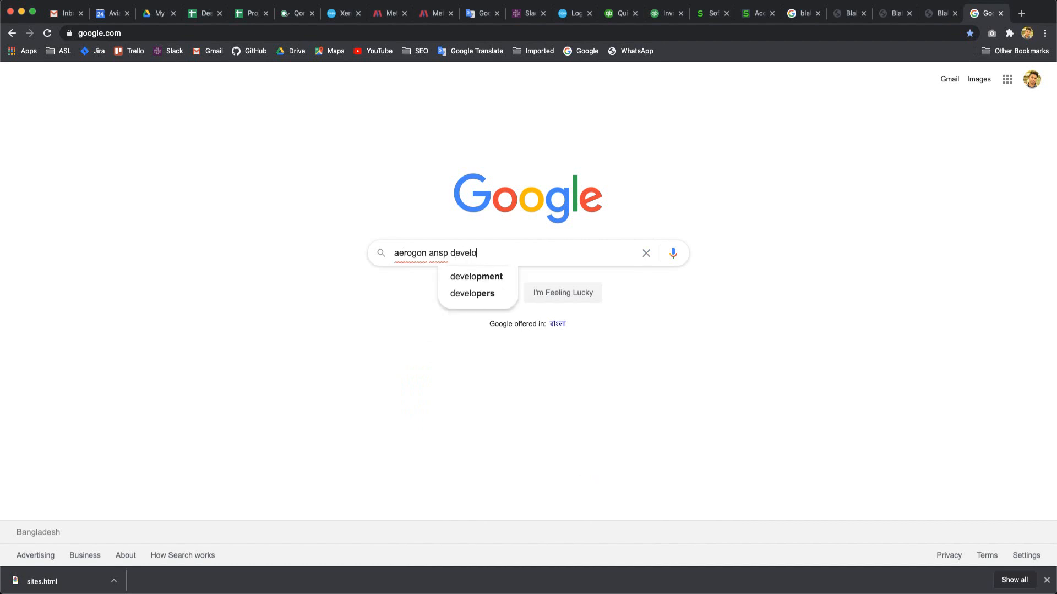
left_click(475, 277)
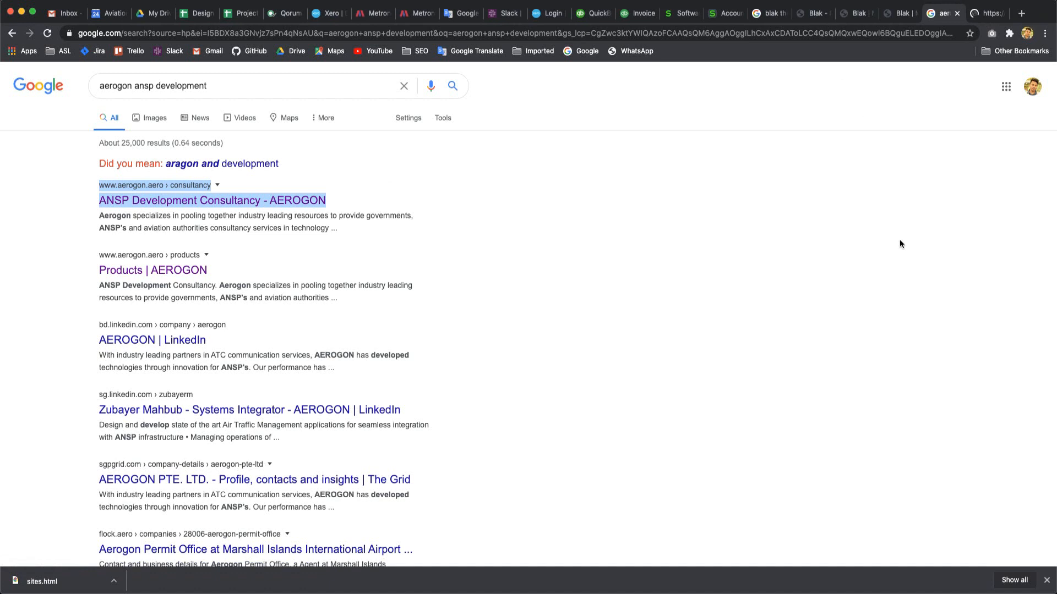
- Open the 'ANSP Development Consultancy - AEROGON' result and switch to its new tab
left_click(985, 13)
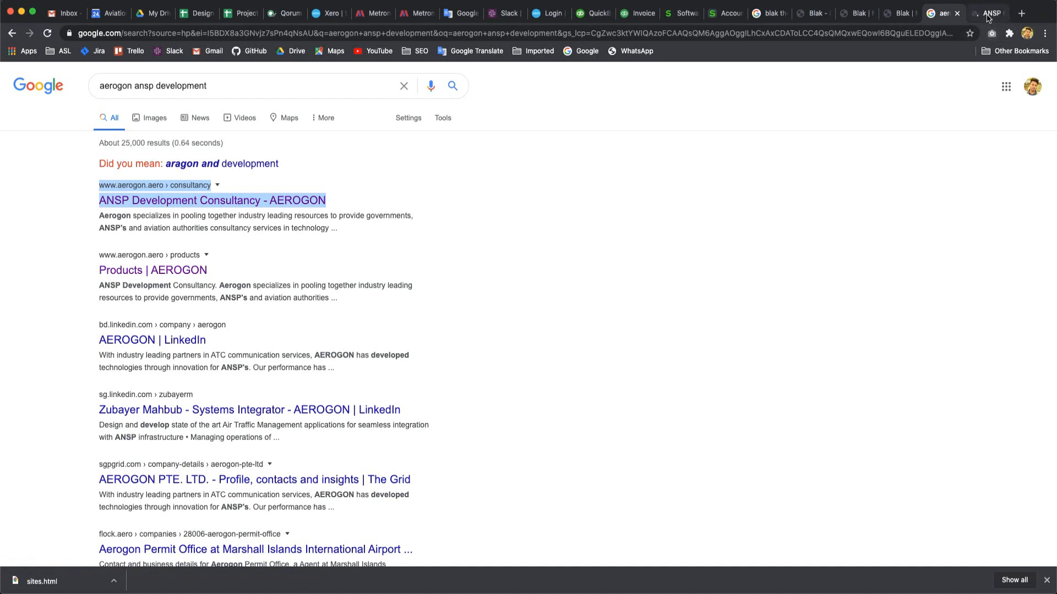
left_click(211, 200)
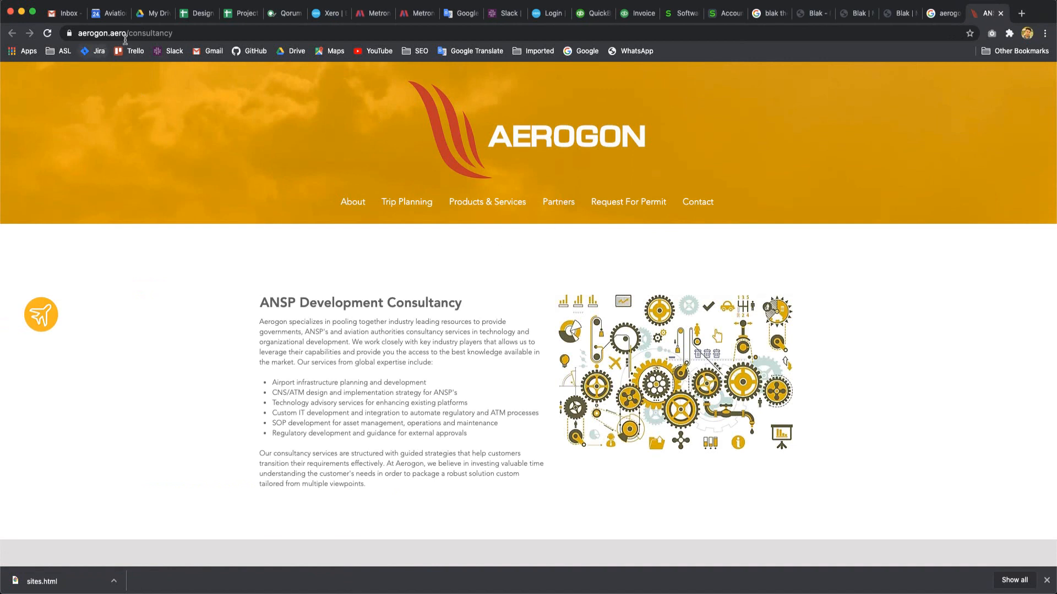
mouse_move(137, 321)
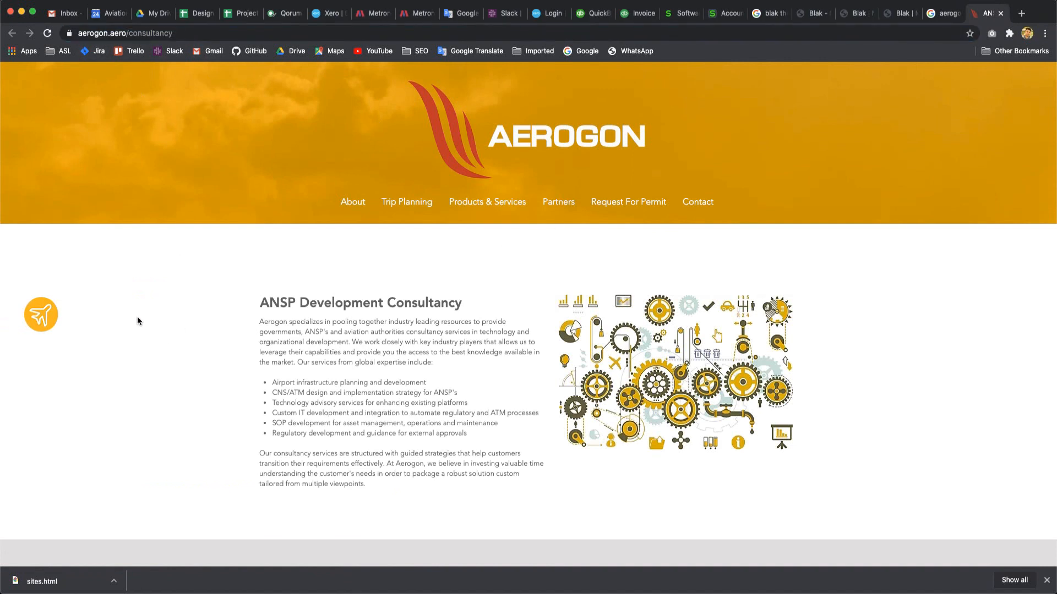
- View the consultancy page's source and step through its 'keywords' matches
right_click(137, 321)
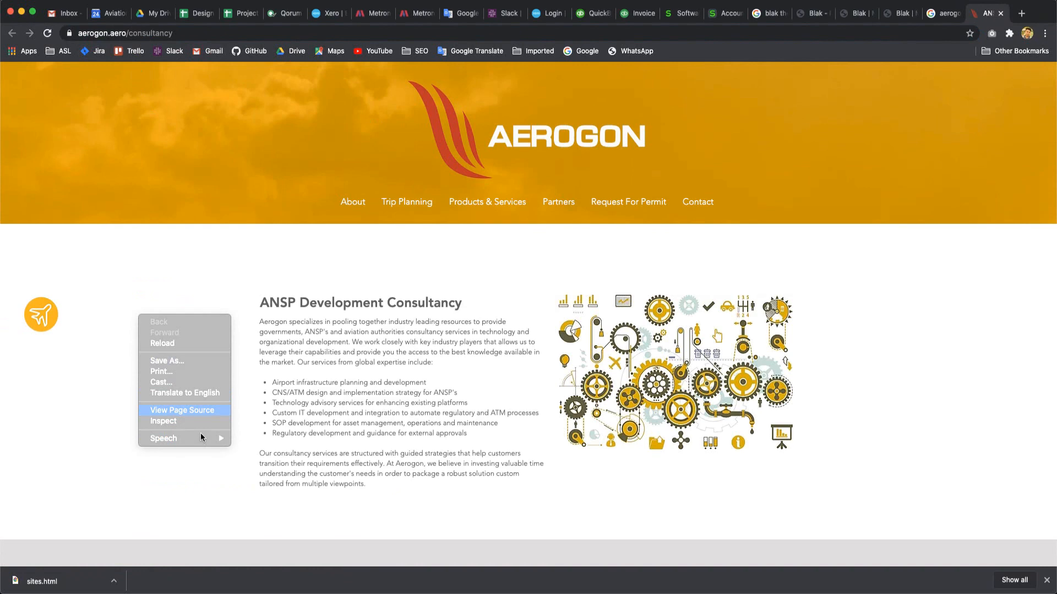
left_click(182, 410)
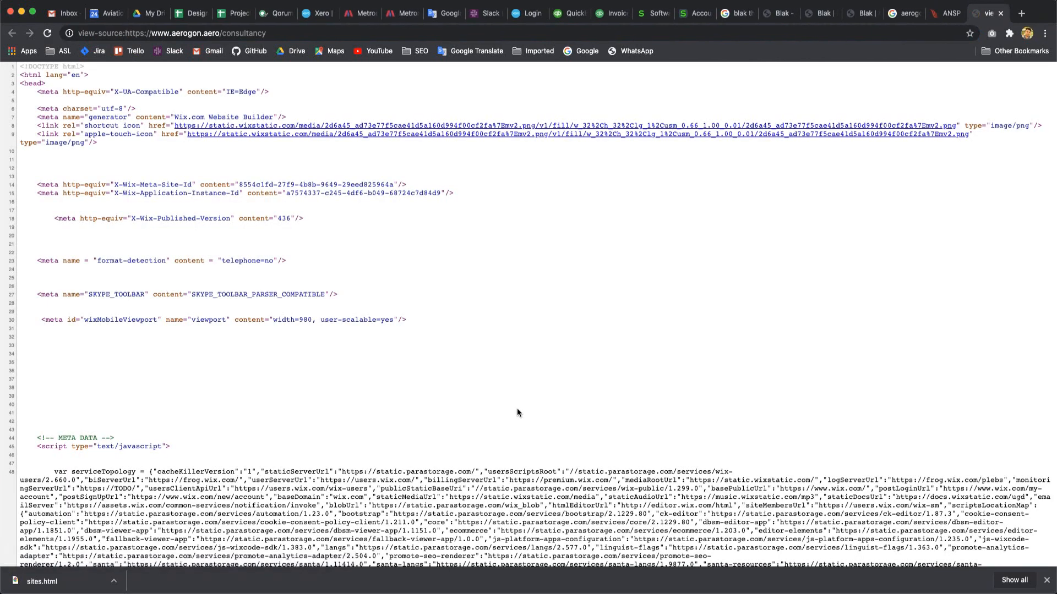
mouse_move(573, 341)
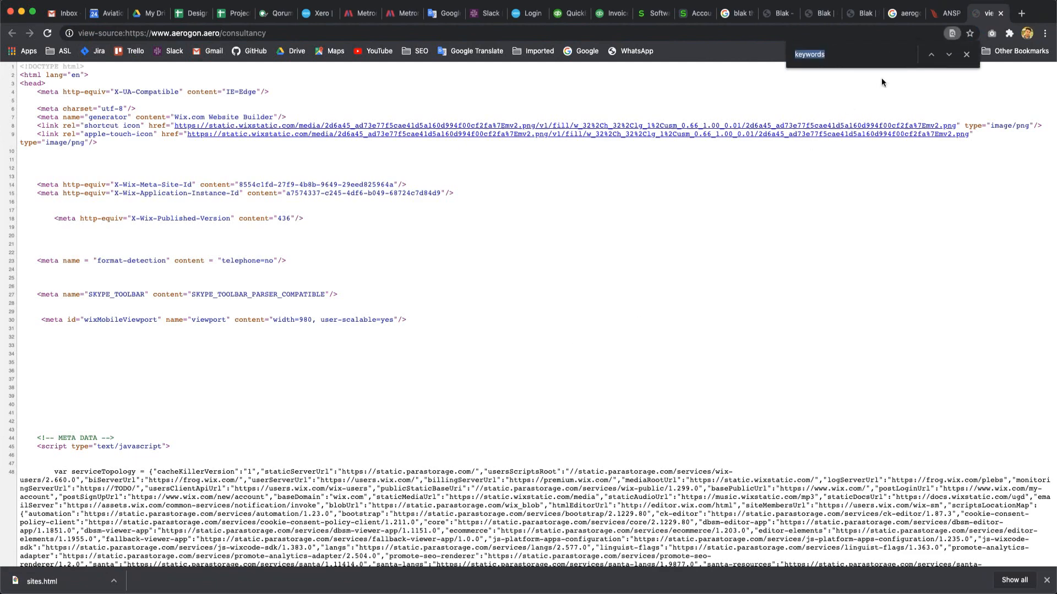
left_click(930, 55)
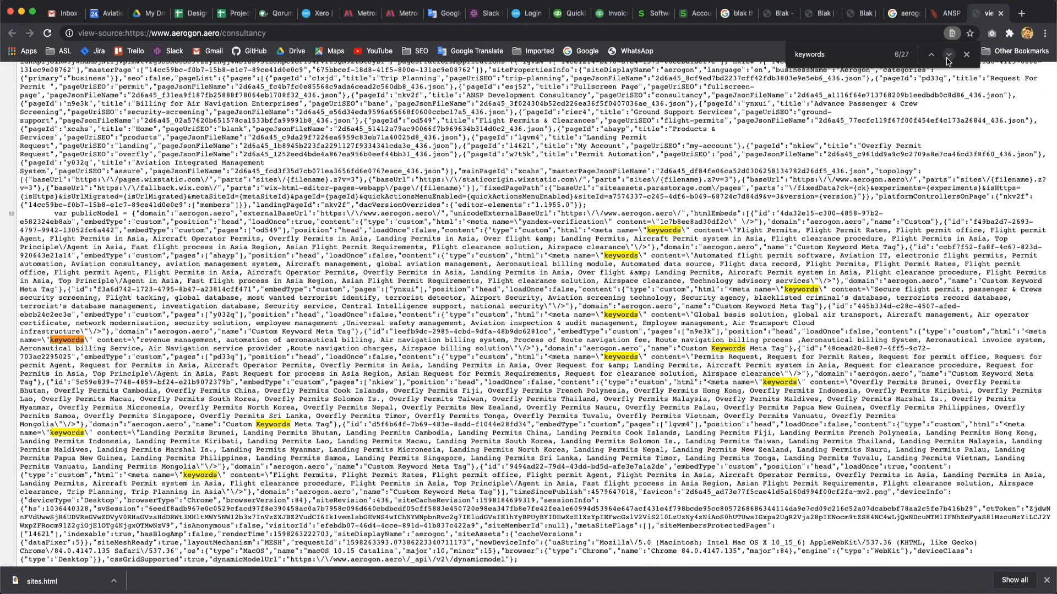
left_click(948, 55)
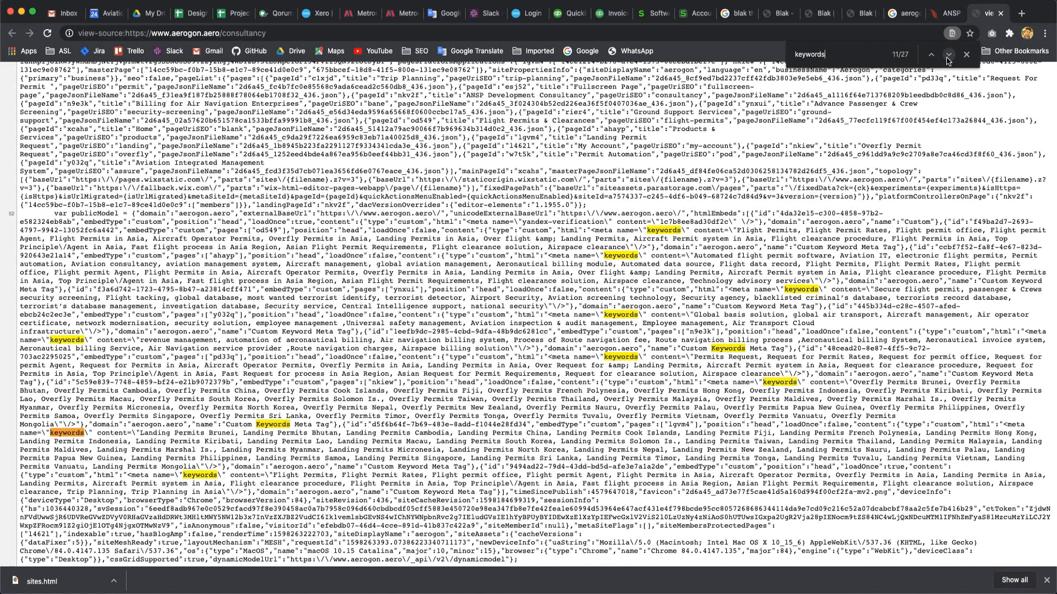
left_click(947, 54)
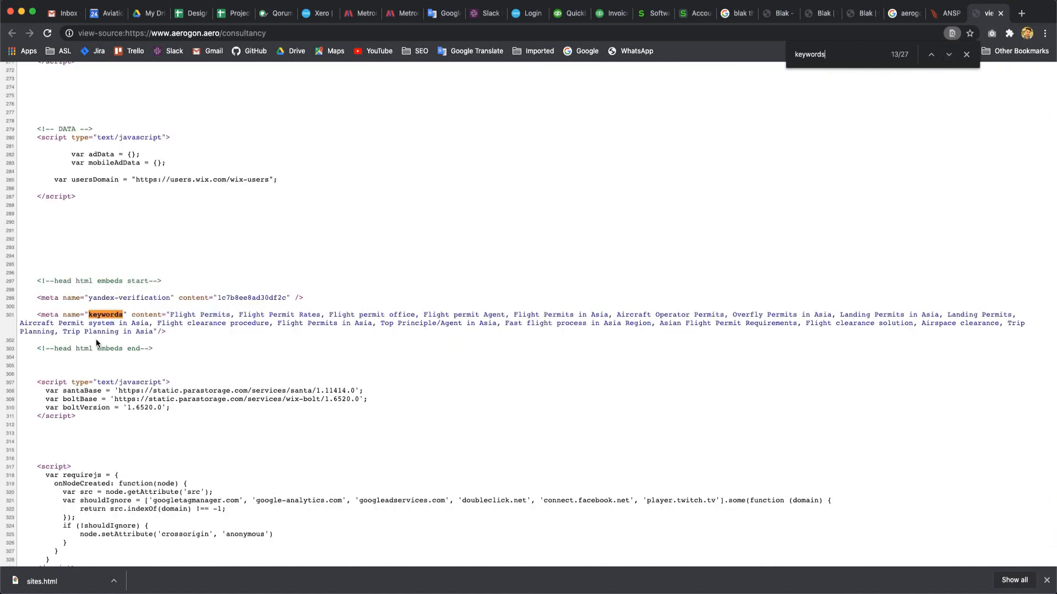
mouse_move(675, 159)
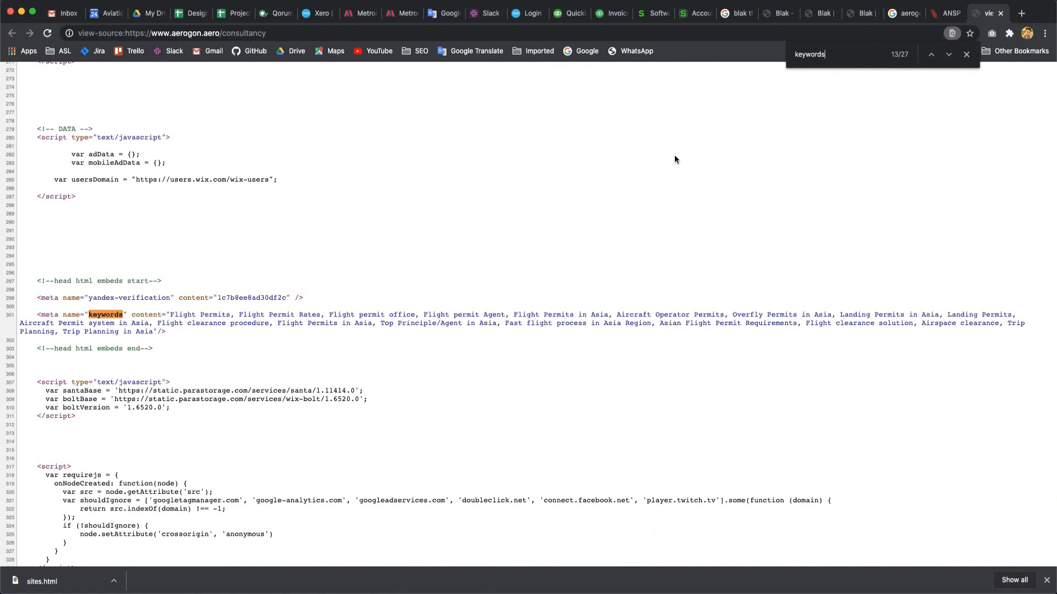
mouse_move(376, 330)
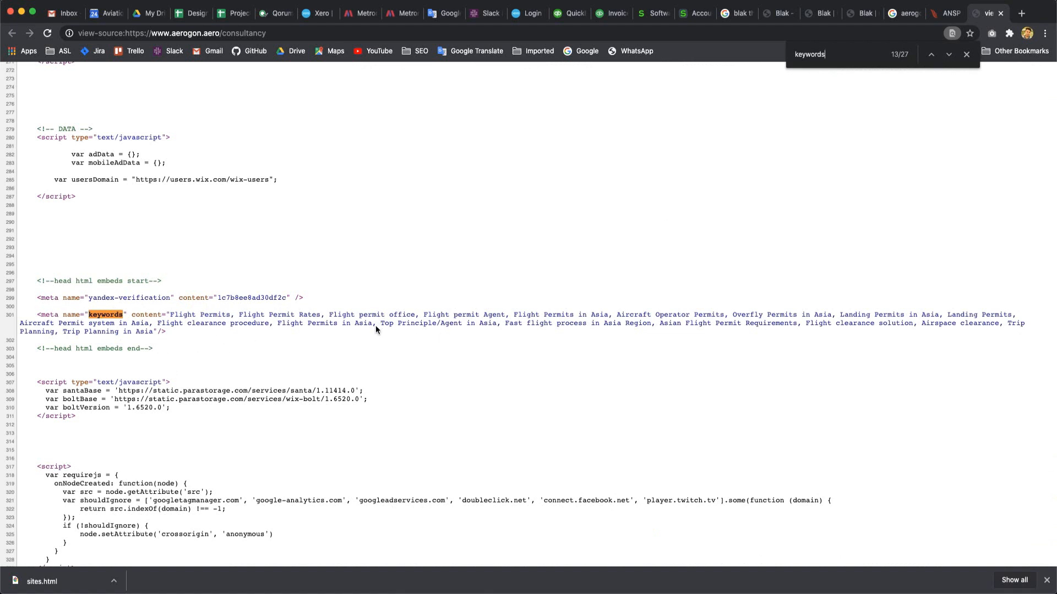
mouse_move(166, 342)
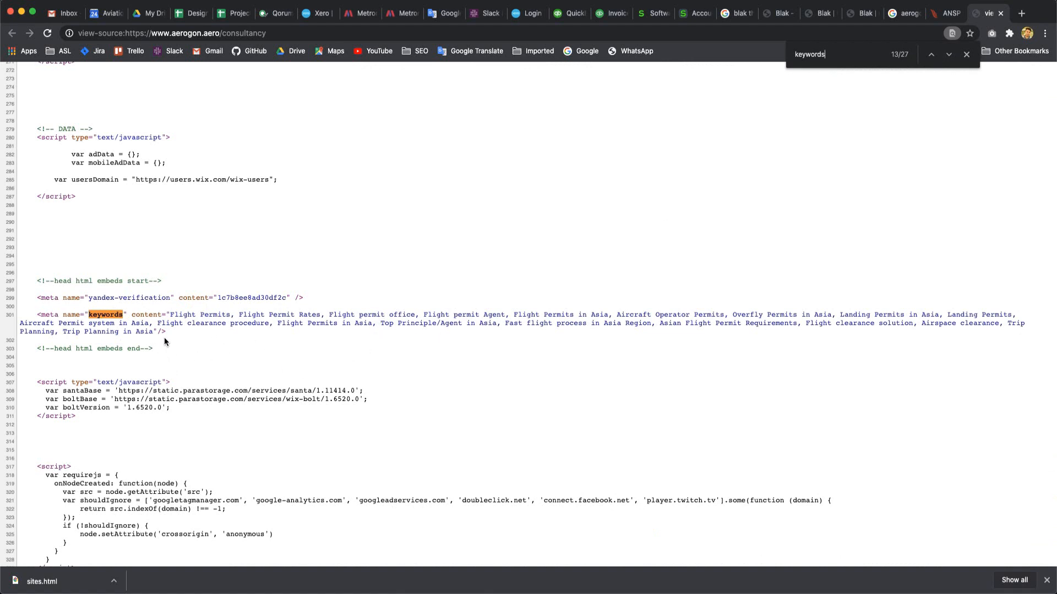
left_click(947, 55)
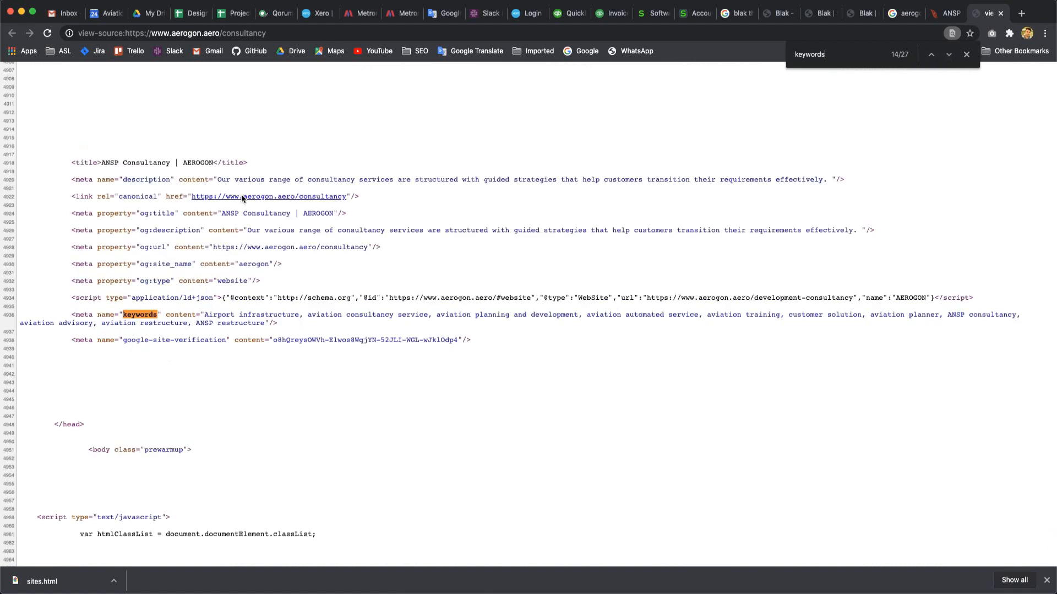
left_click(930, 55)
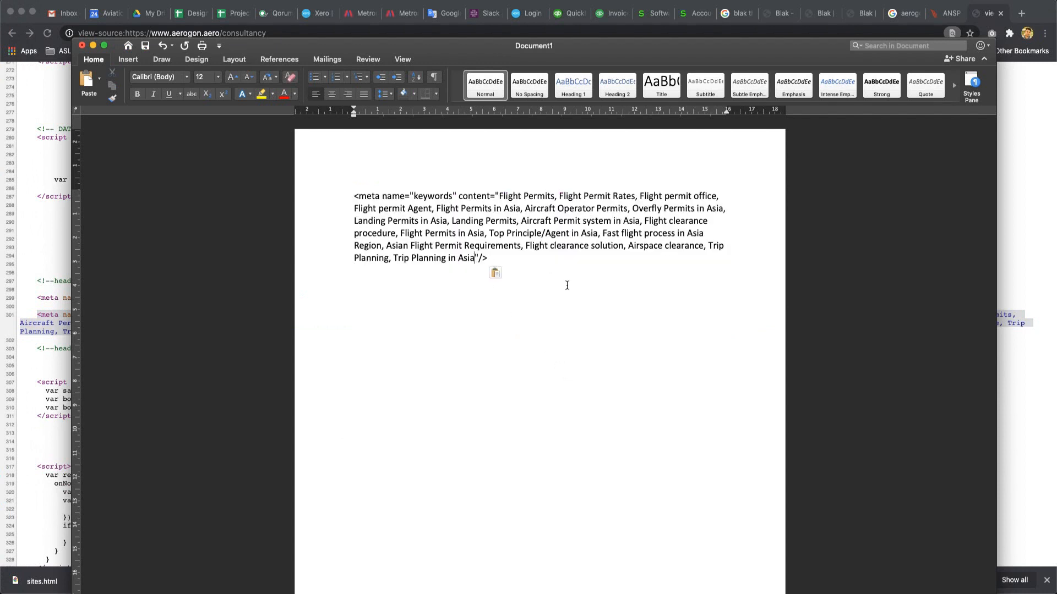
- Append 'Air Navigation Service Provider in Asia Pacific' to the Word keywords tag, correcting Pasific
type("a")
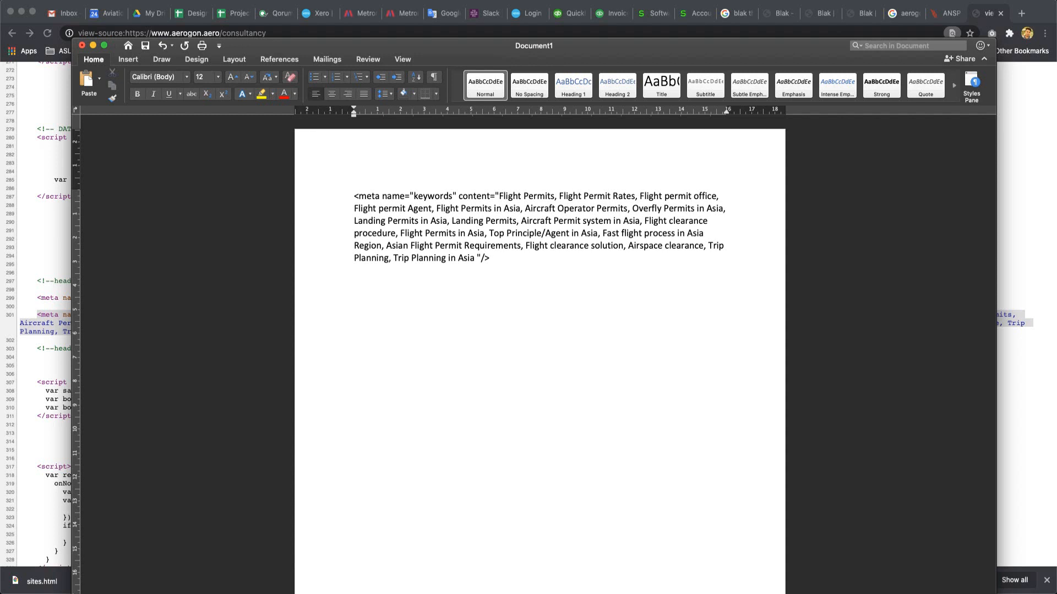
left_click(478, 257)
type(", Air")
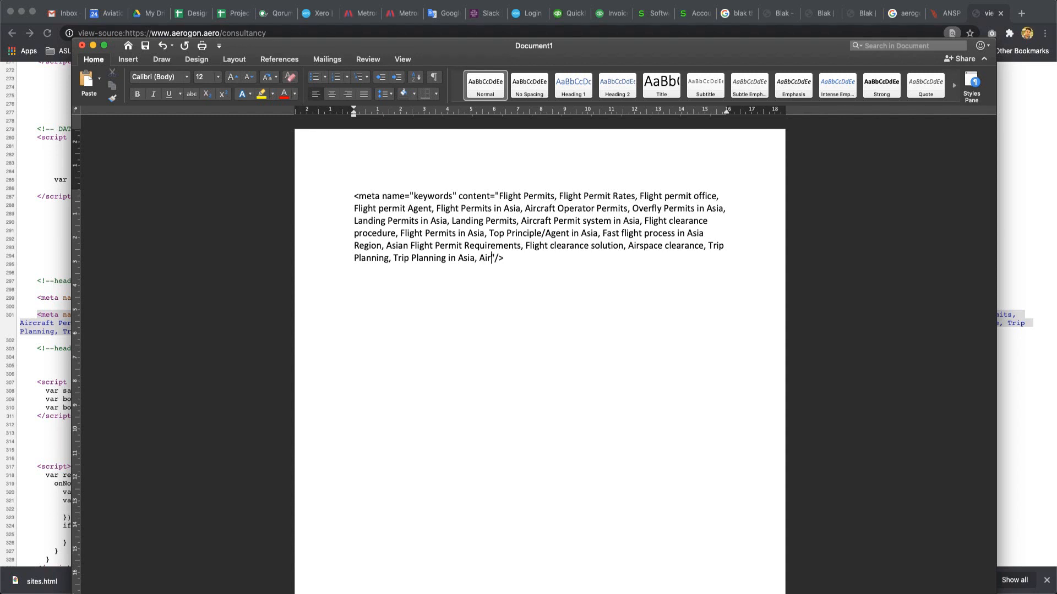
type("Navigation Service")
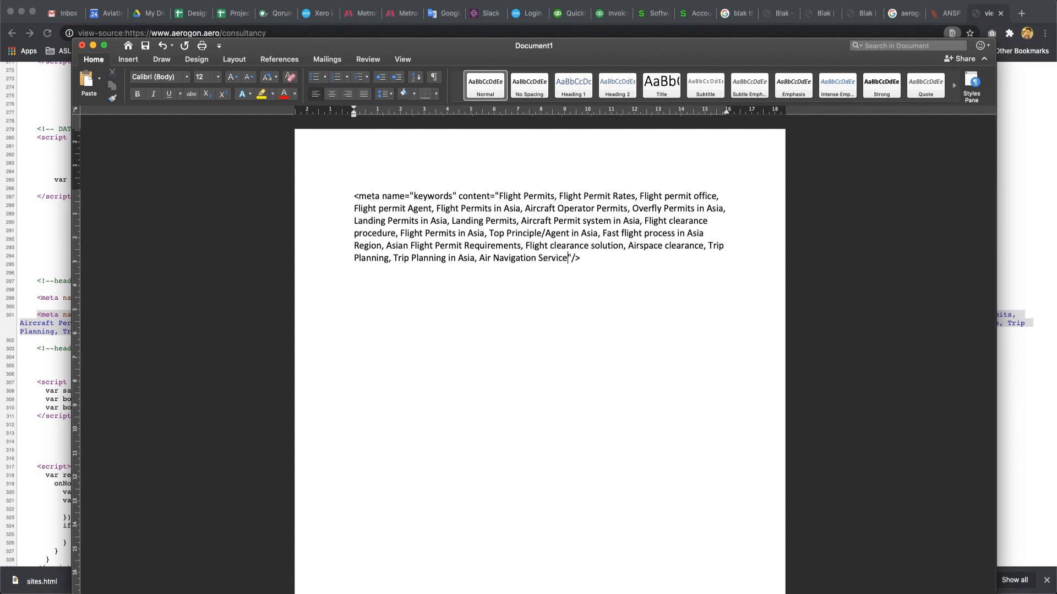
type("Provi")
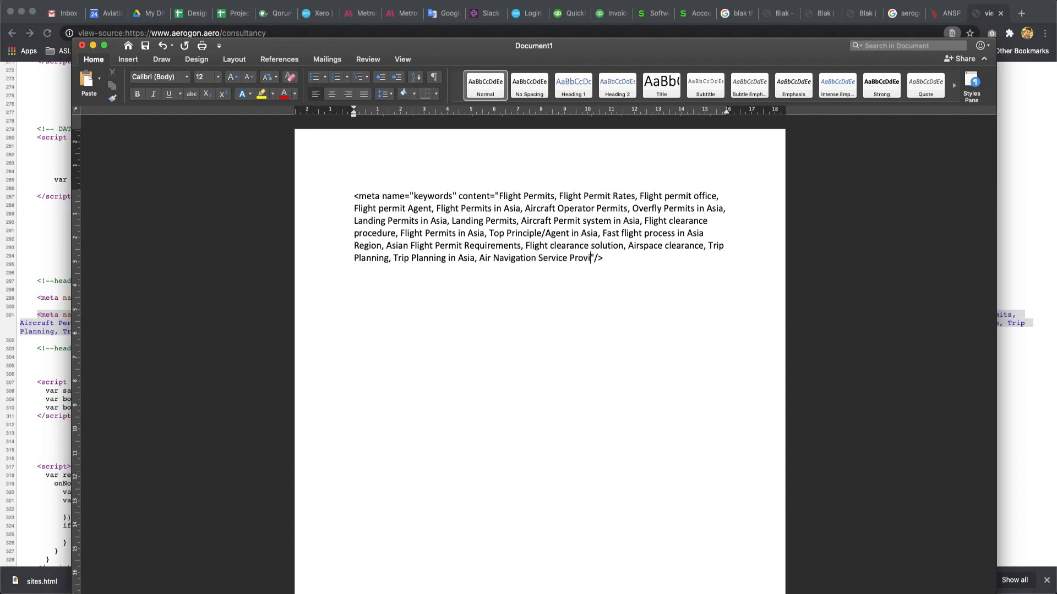
type("der in Asia Pasific")
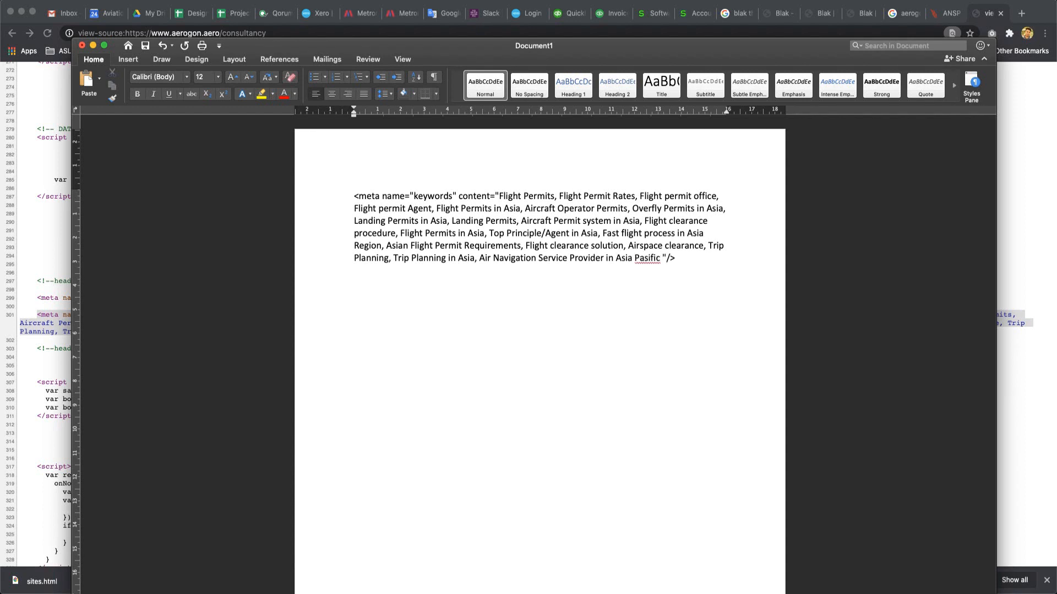
right_click(646, 258)
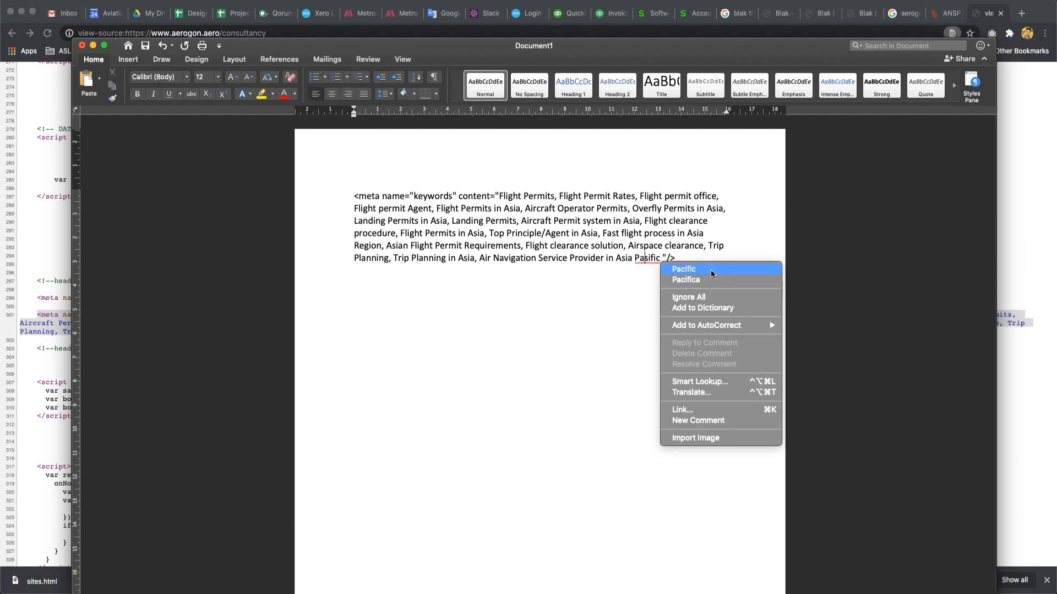
left_click(682, 270)
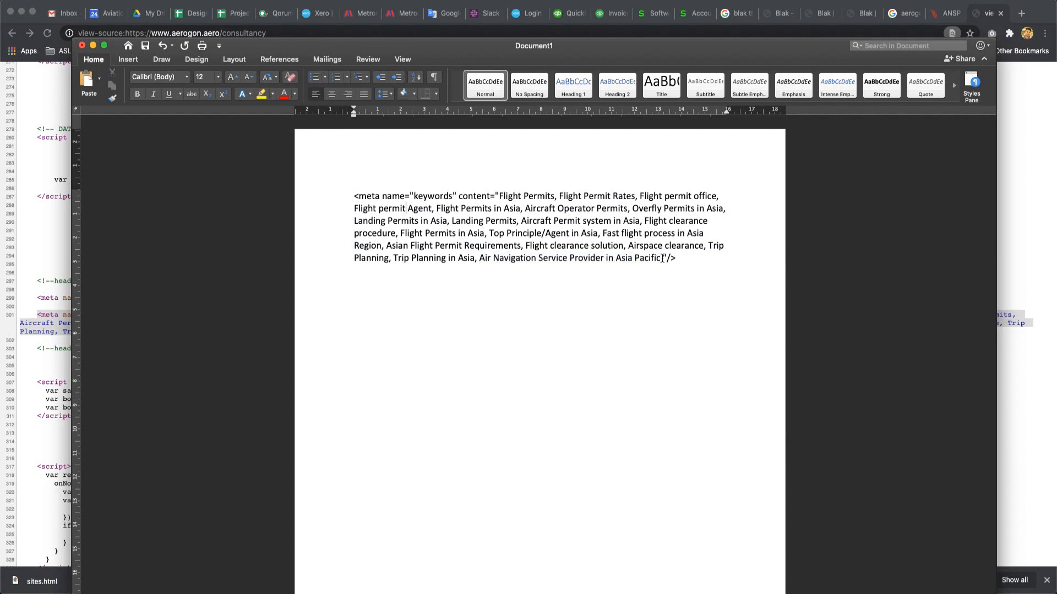
left_click(903, 12)
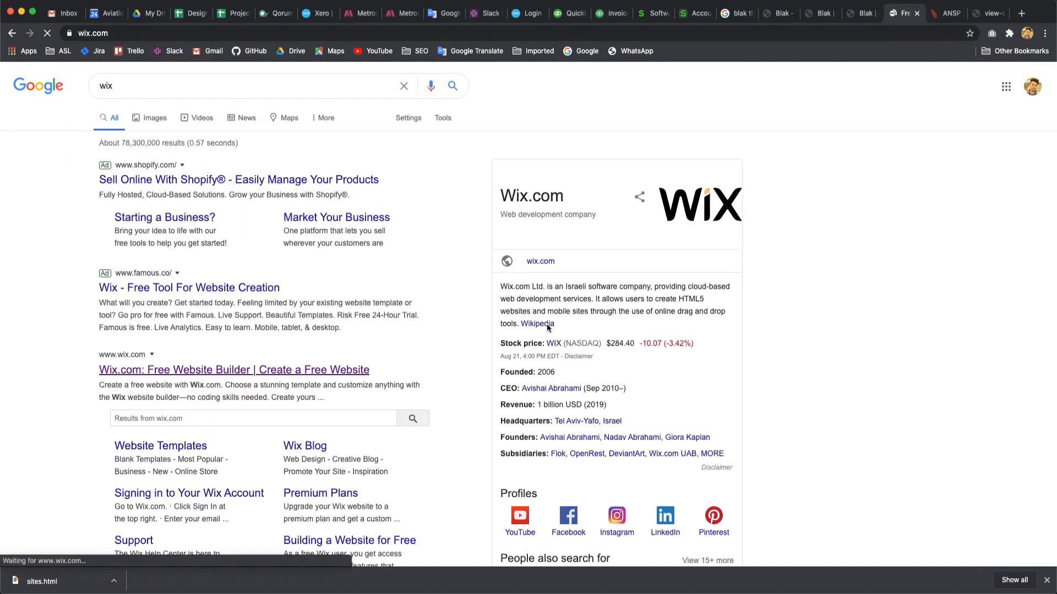
- Log in to Wix.com with the saved credentials and load My Sites
left_click(233, 370)
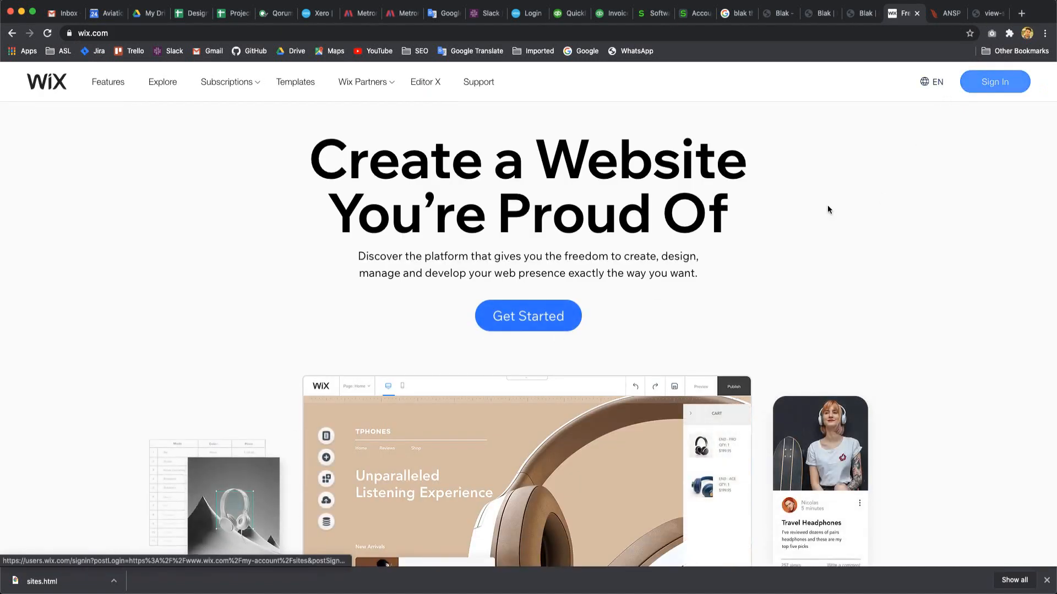
mouse_move(757, 346)
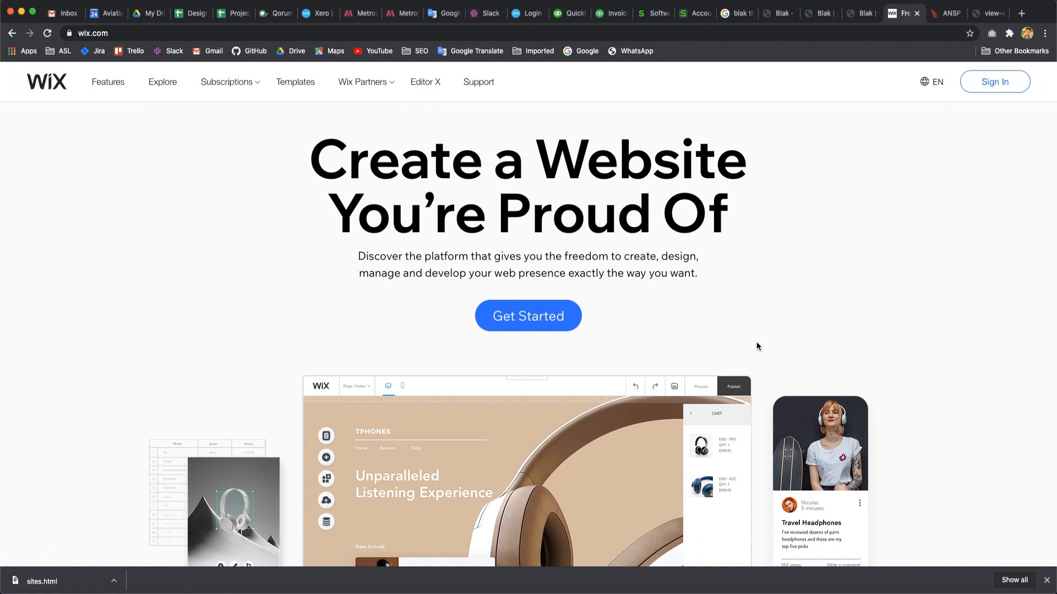
mouse_move(982, 94)
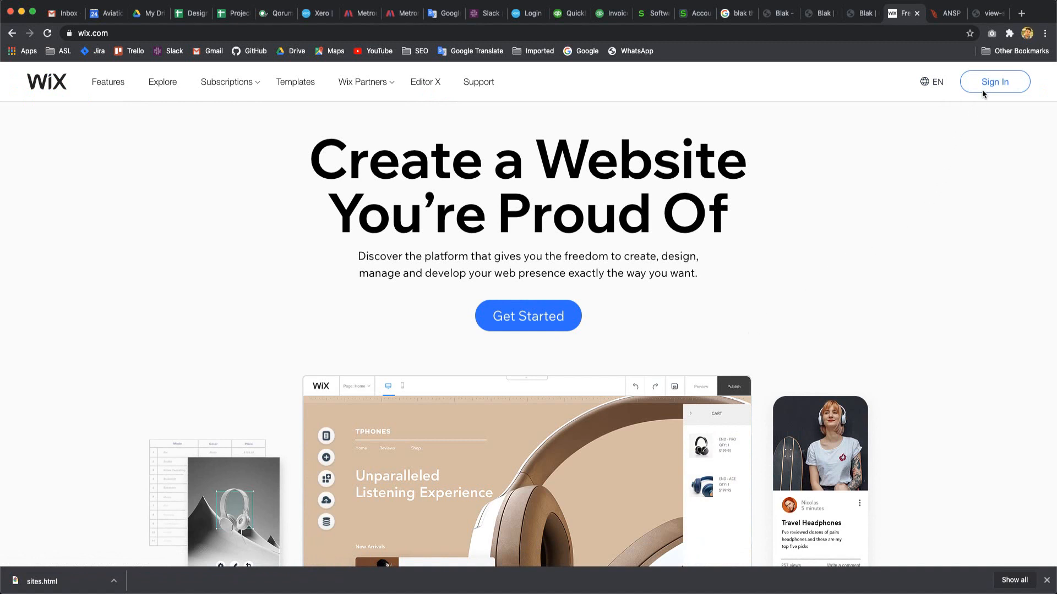
left_click(993, 82)
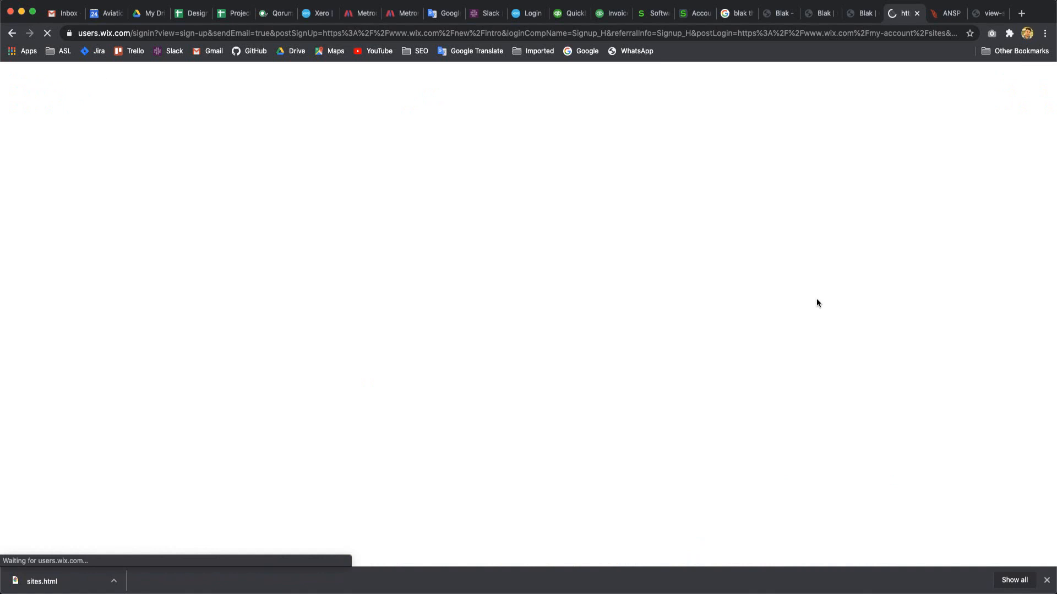
left_click(351, 369)
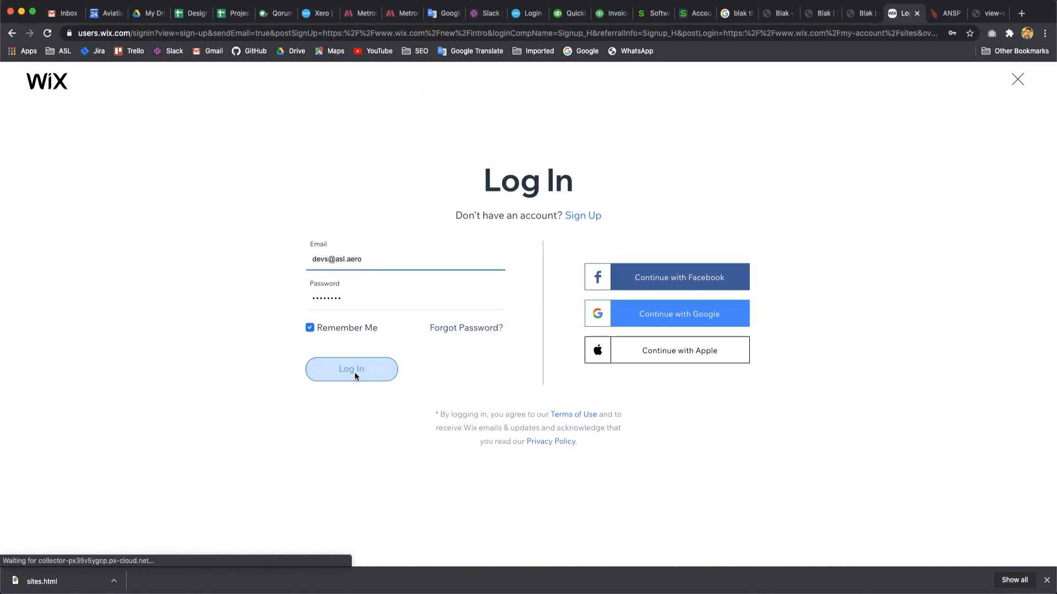
left_click(351, 369)
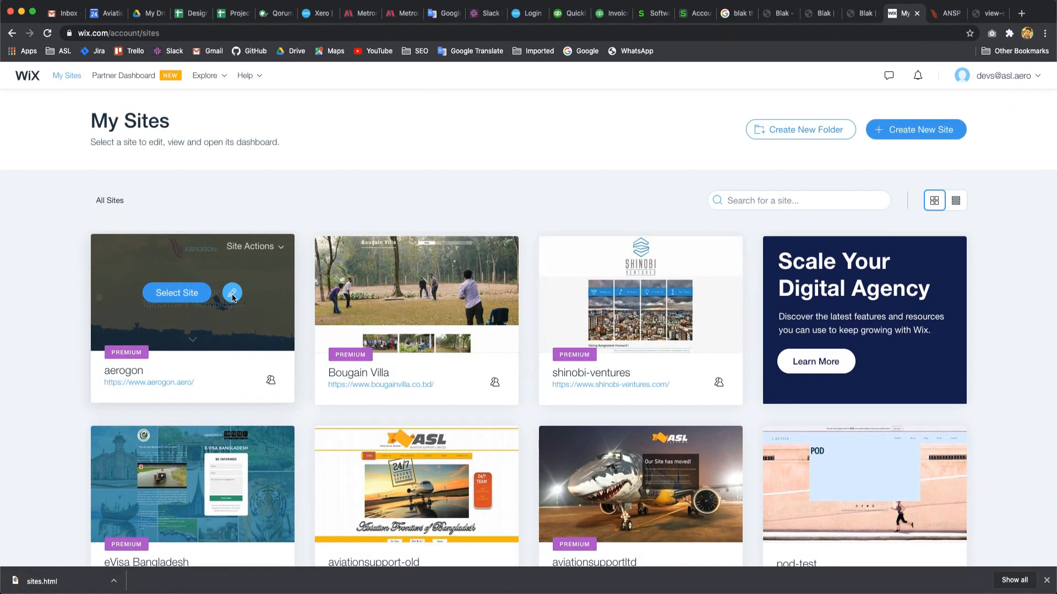
- Edit the aerogon site and show the ANSP Development Consultancy page's SEO (Google) settings
left_click(231, 293)
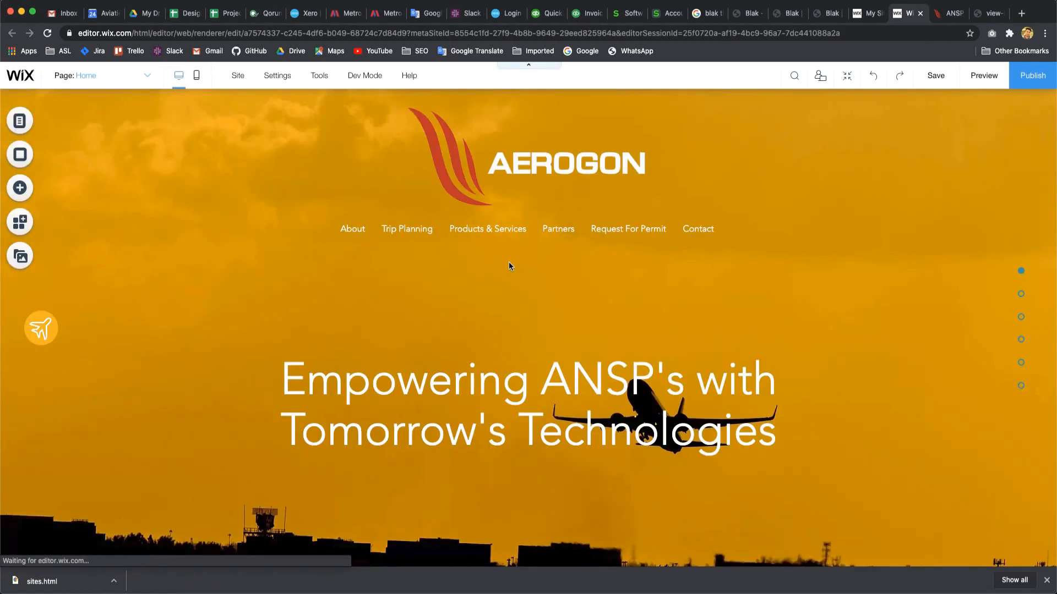
left_click(934, 75)
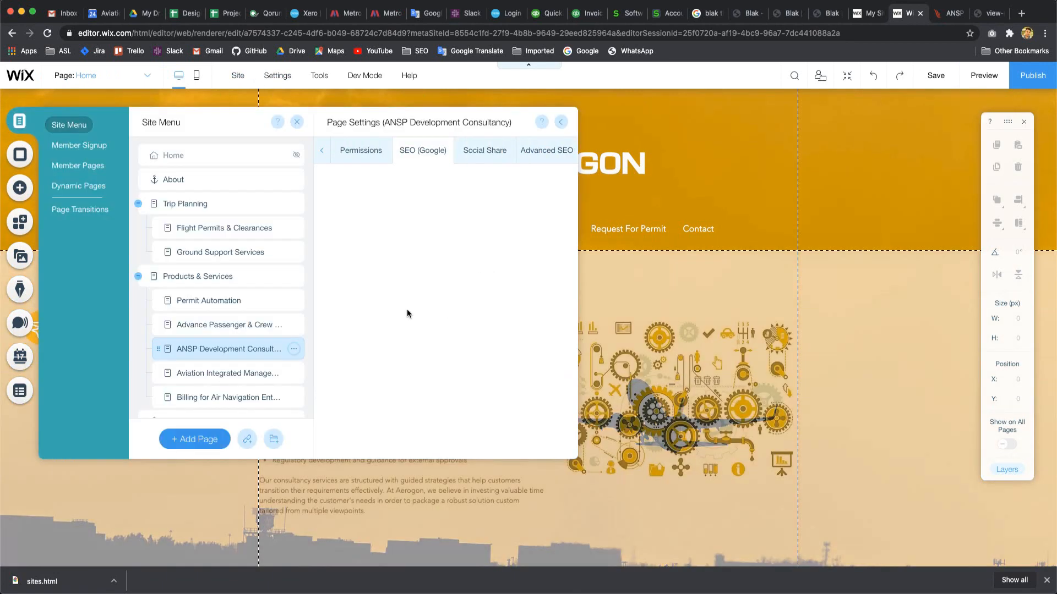
left_click(423, 151)
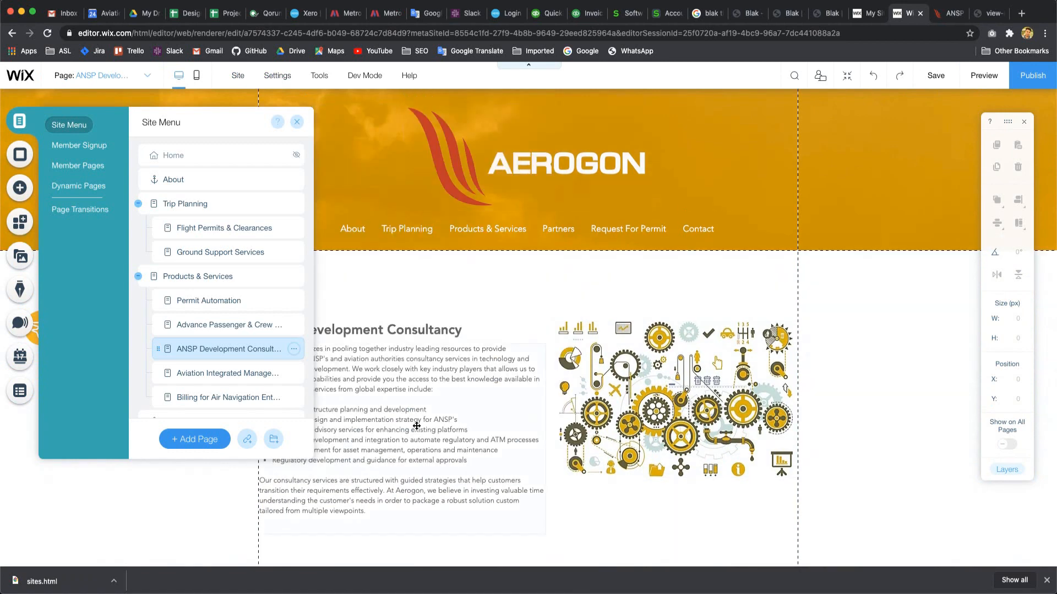
left_click(293, 348)
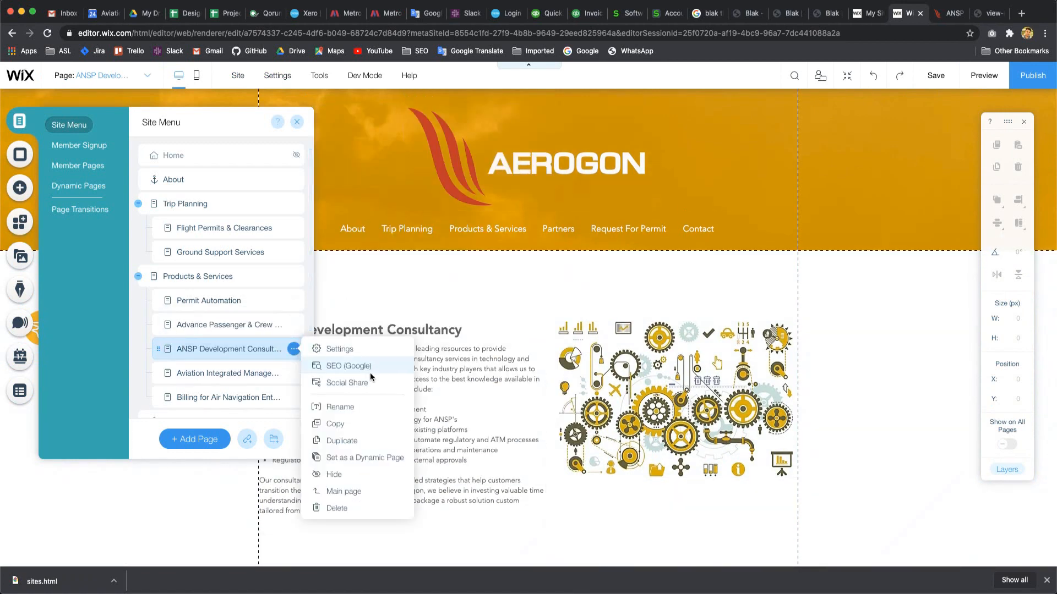
left_click(349, 365)
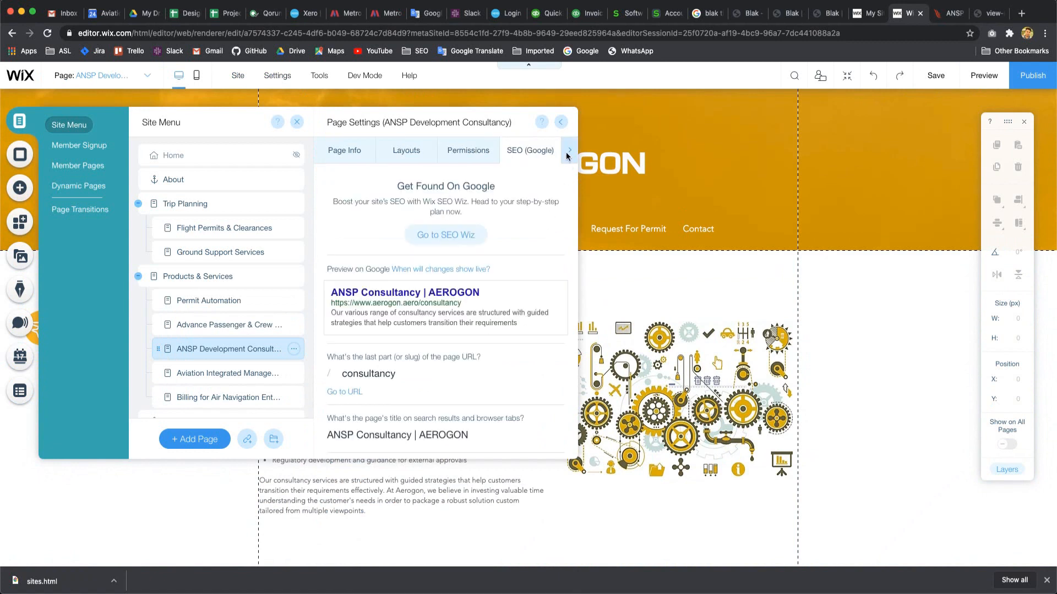
left_click(568, 151)
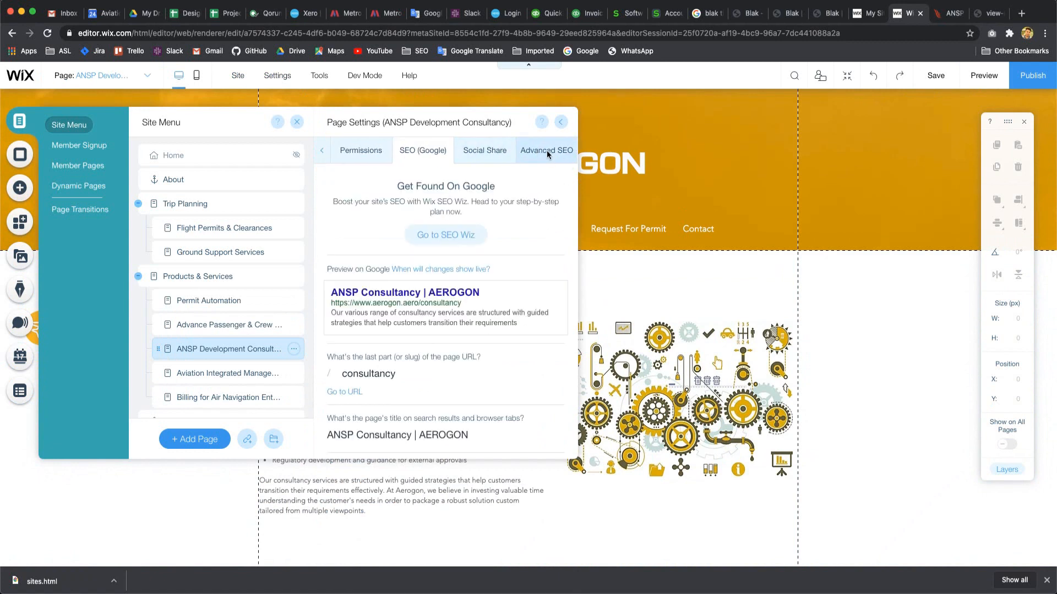
- Open the existing keywords meta tag for editing in the Advanced SEO tab
left_click(546, 149)
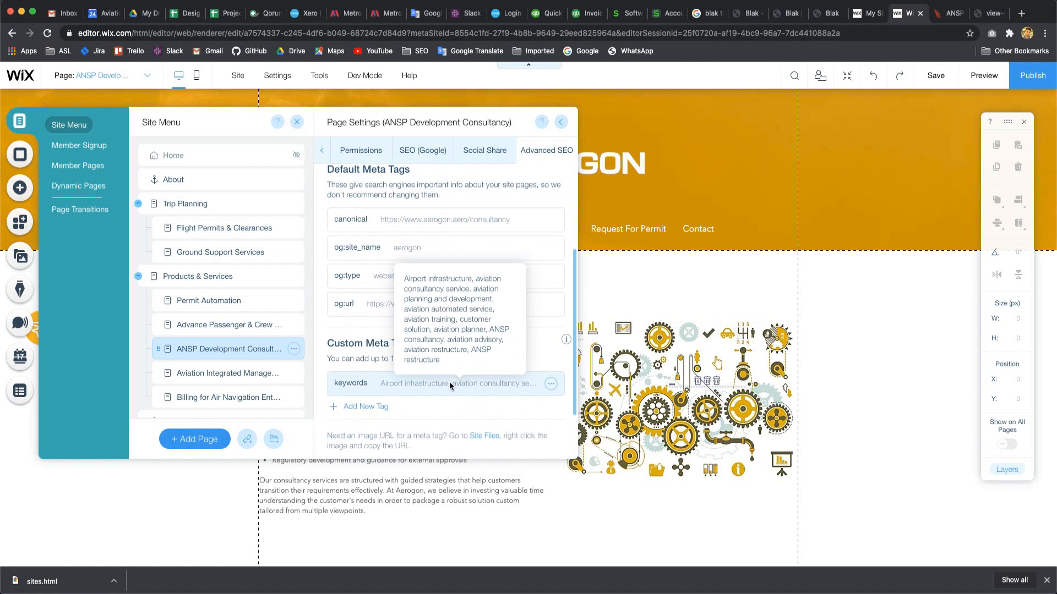
left_click(550, 383)
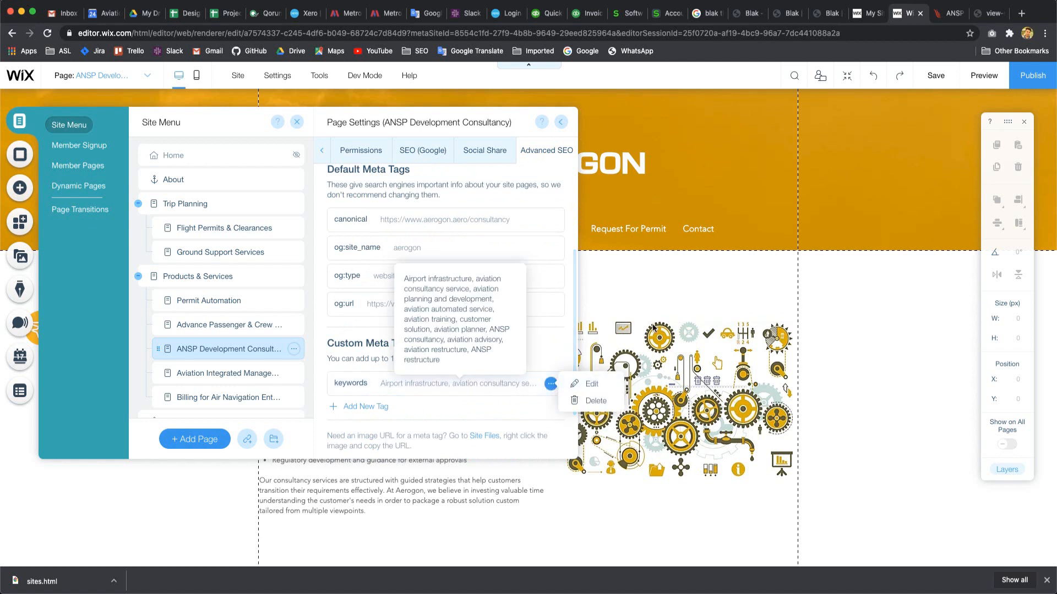
left_click(591, 383)
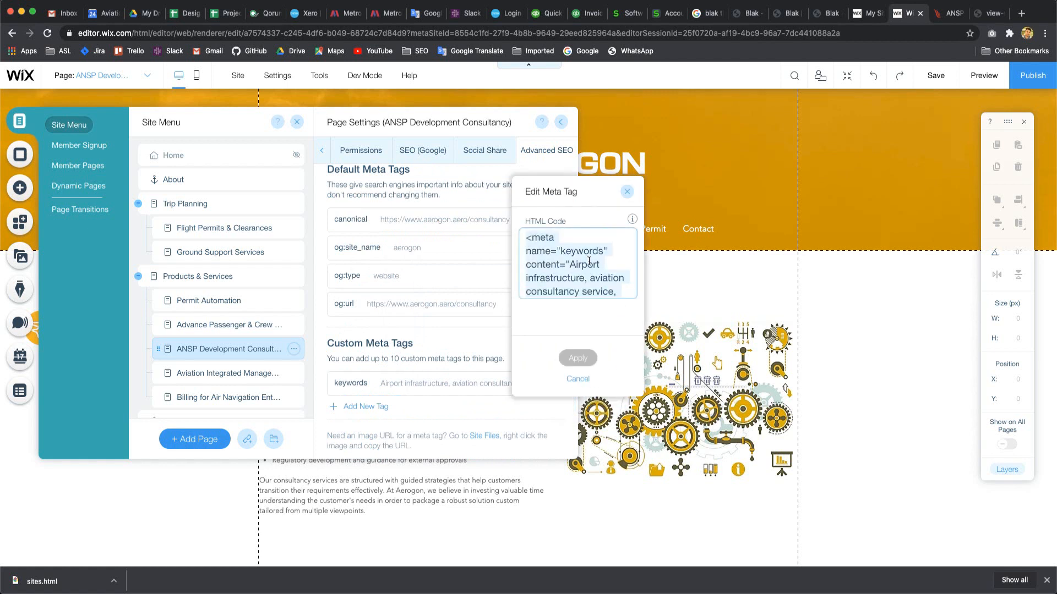
scroll("down", 3)
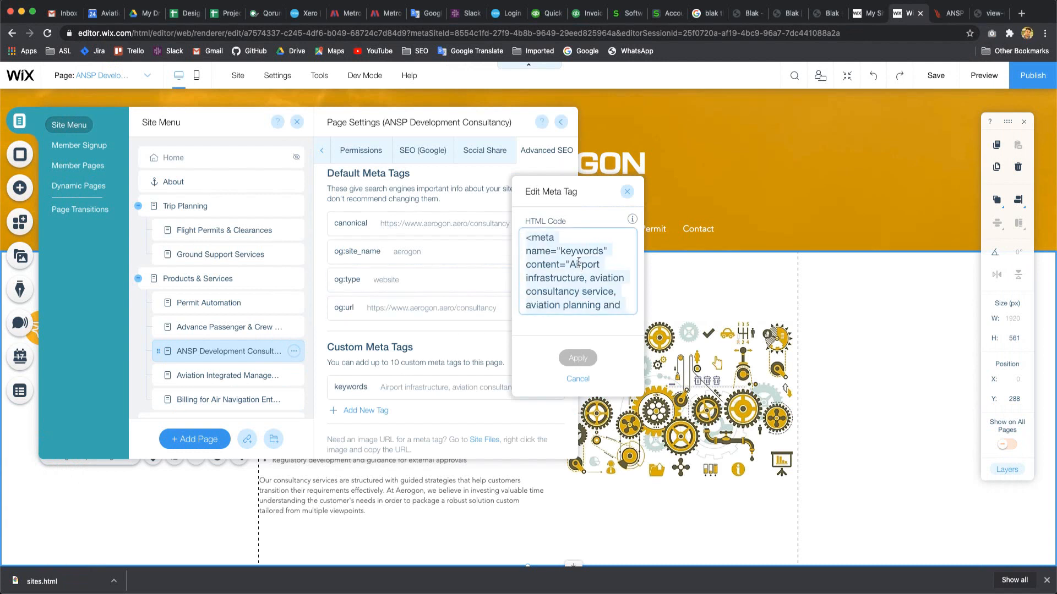
- Paste the extended keywords tag code and apply it, triggering the 300-character error
right_click(576, 269)
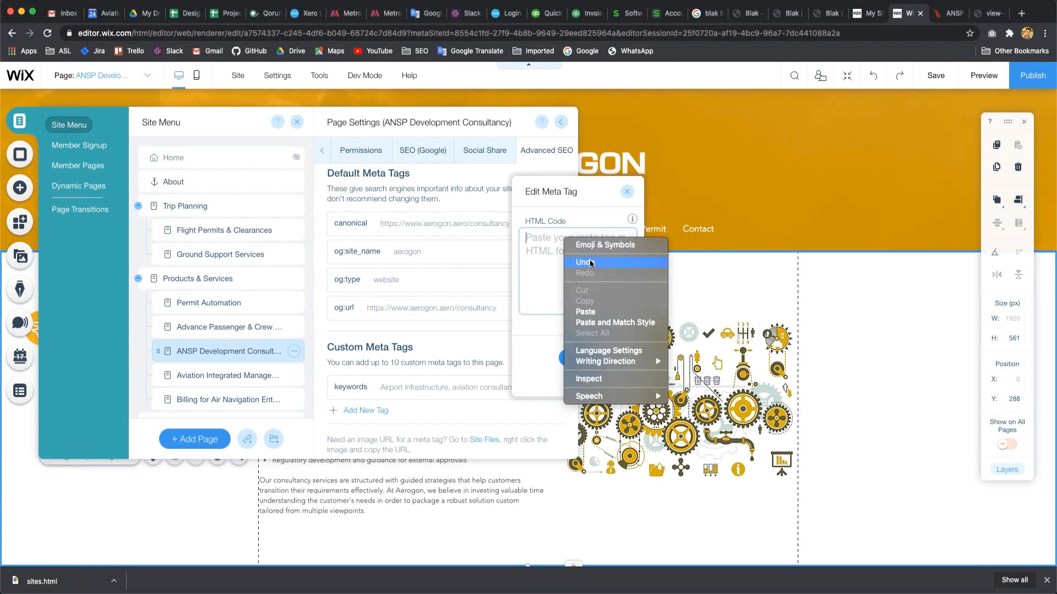
left_click(585, 311)
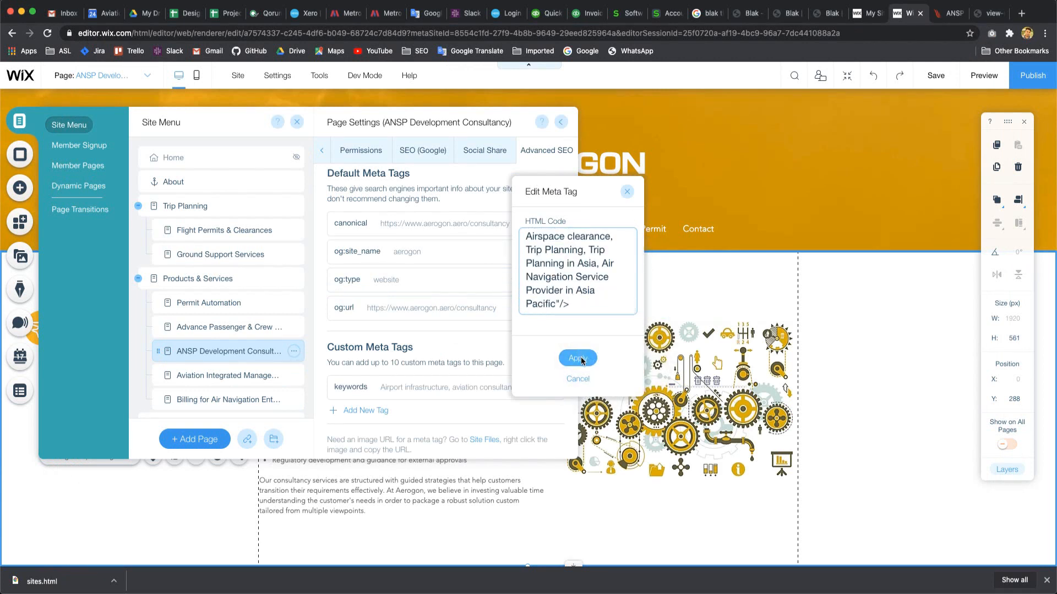
left_click(576, 358)
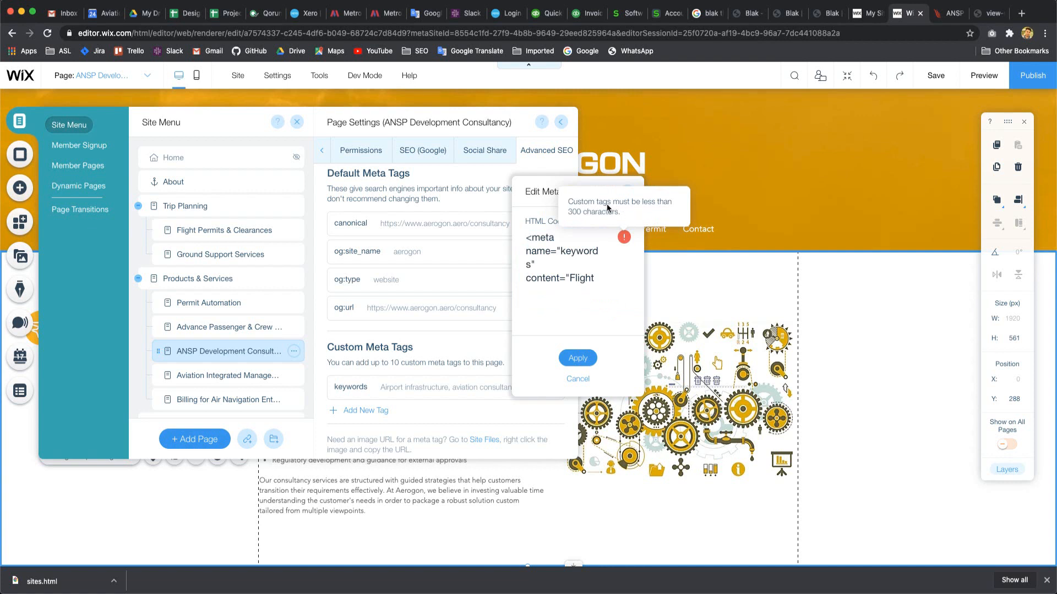
mouse_move(576, 223)
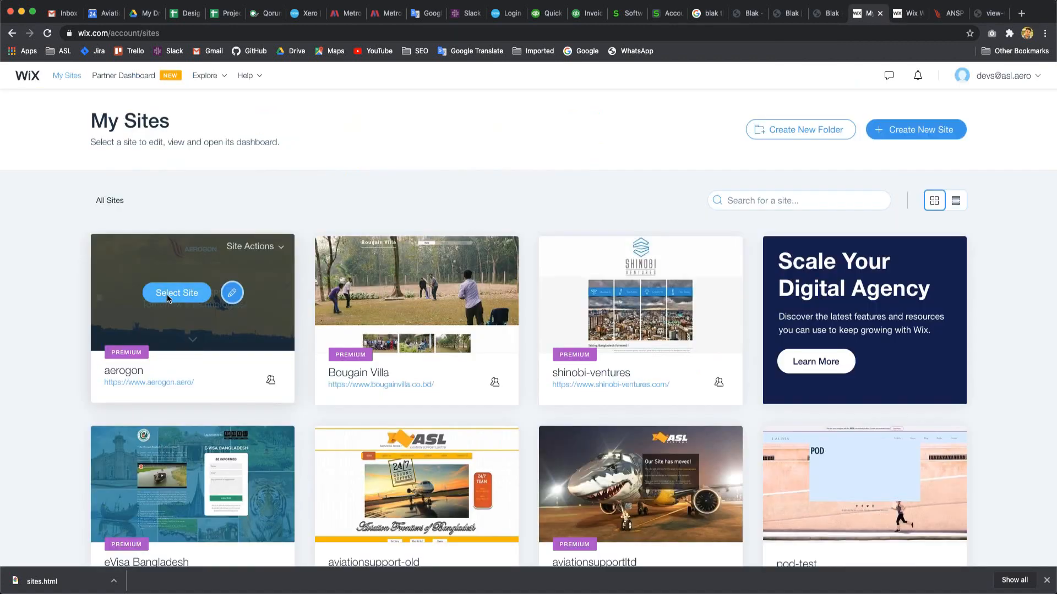
- Open the aerogon site's dashboard Settings and scroll down to Tracking Tools
left_click(176, 292)
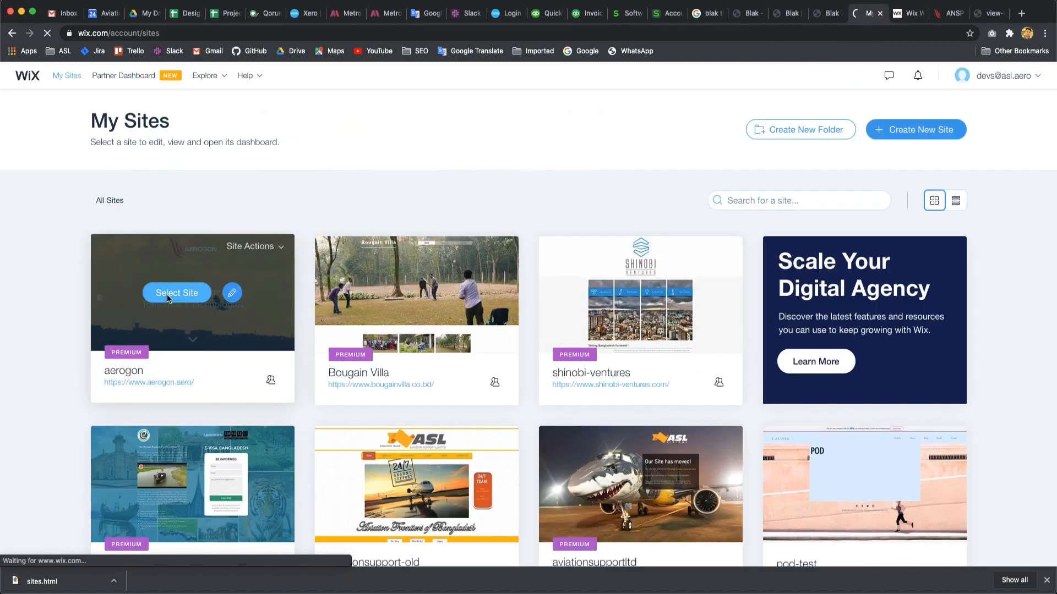
left_click(176, 292)
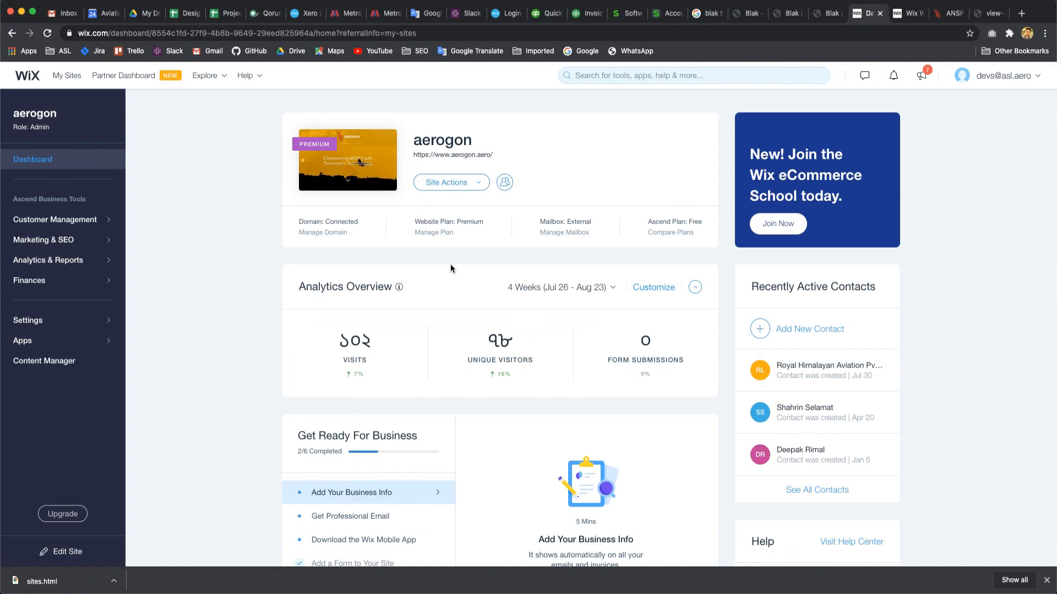
mouse_move(130, 219)
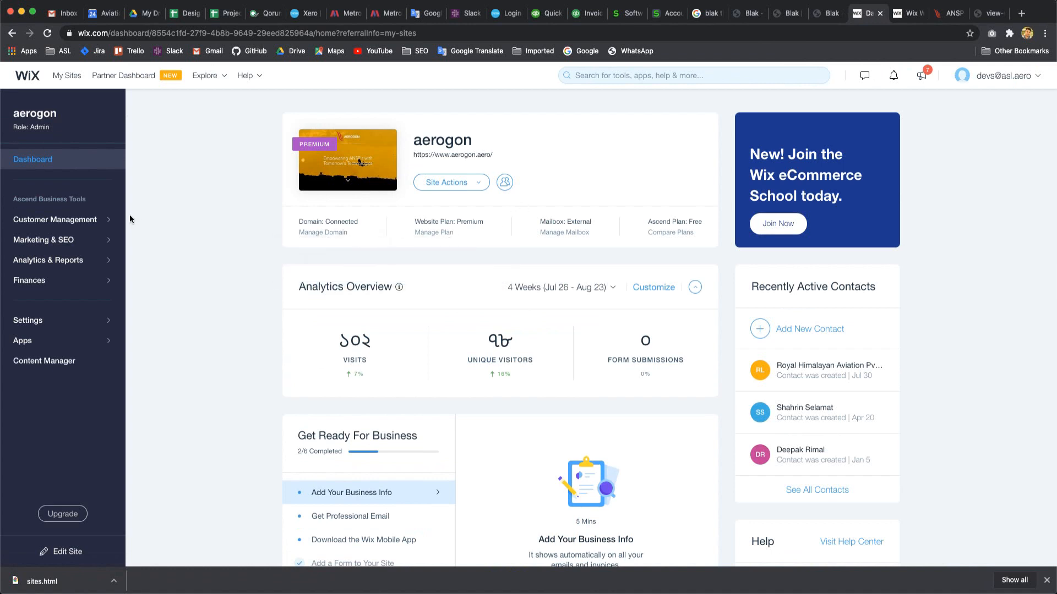
mouse_move(76, 280)
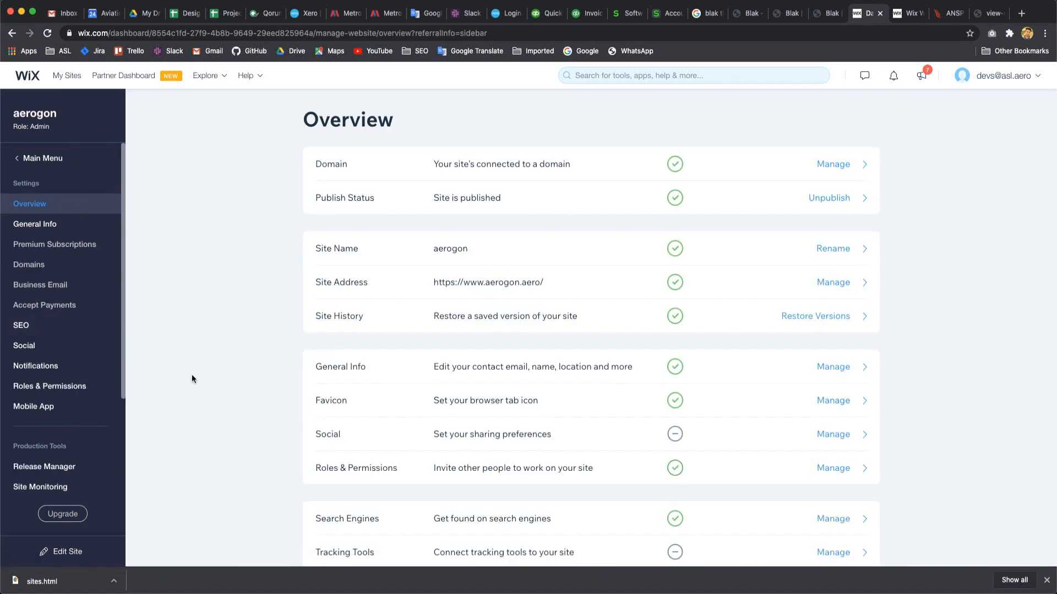
scroll("down", 3)
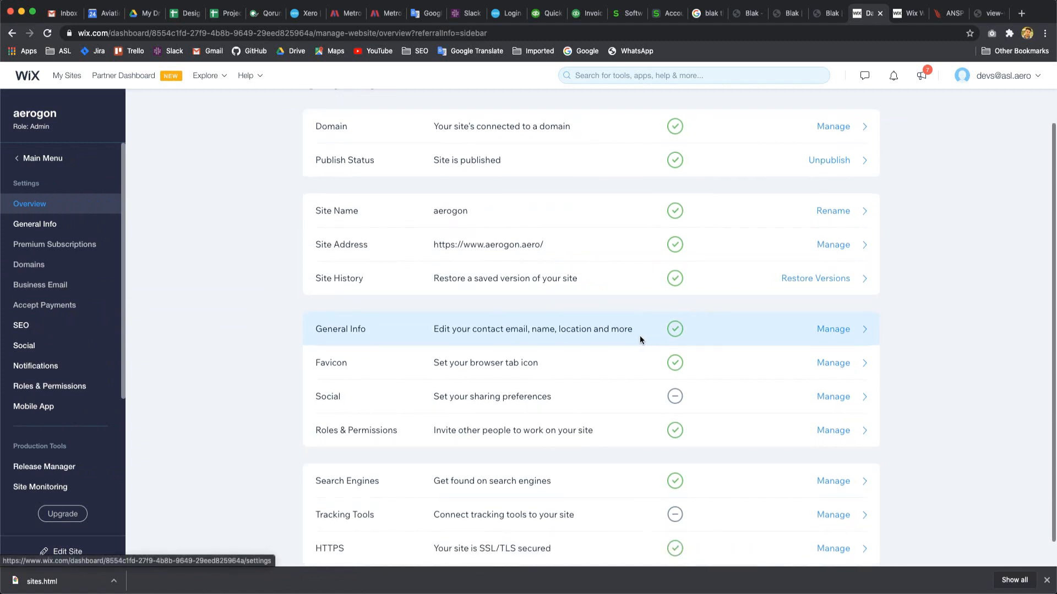
scroll("down", 3)
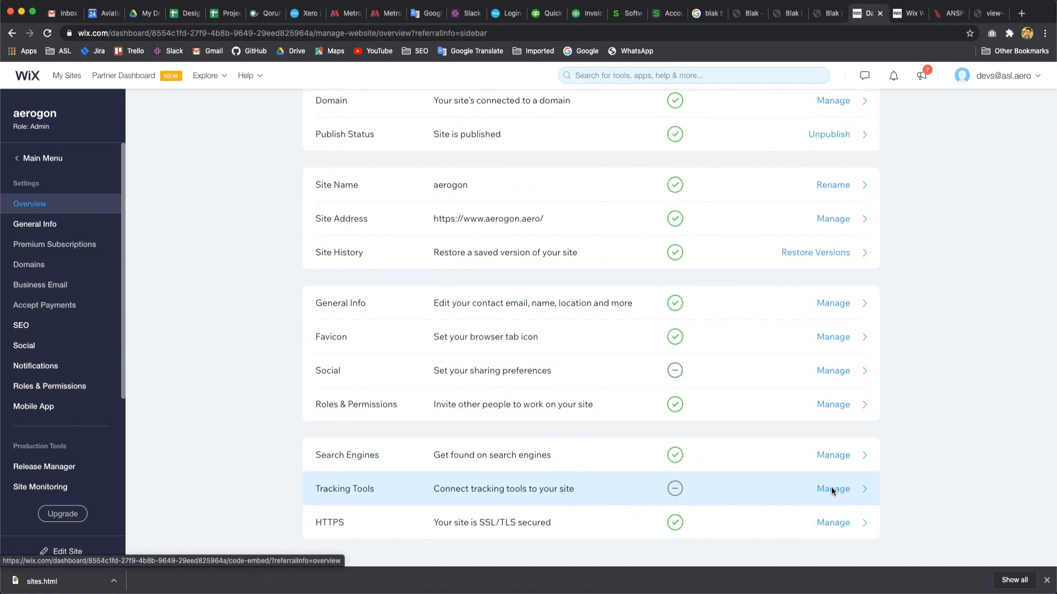
left_click(832, 489)
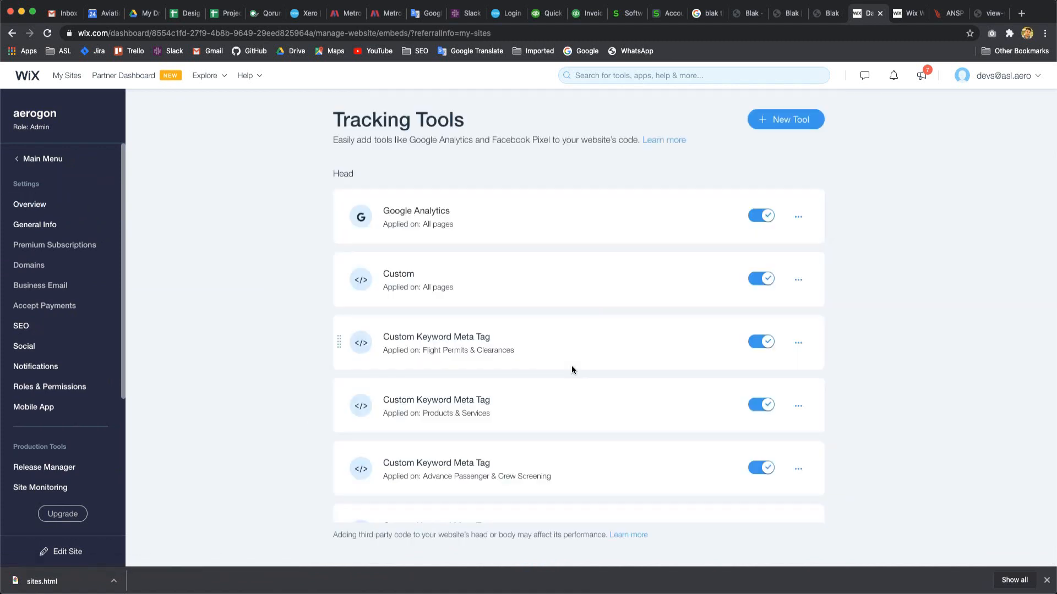
scroll("down", 3)
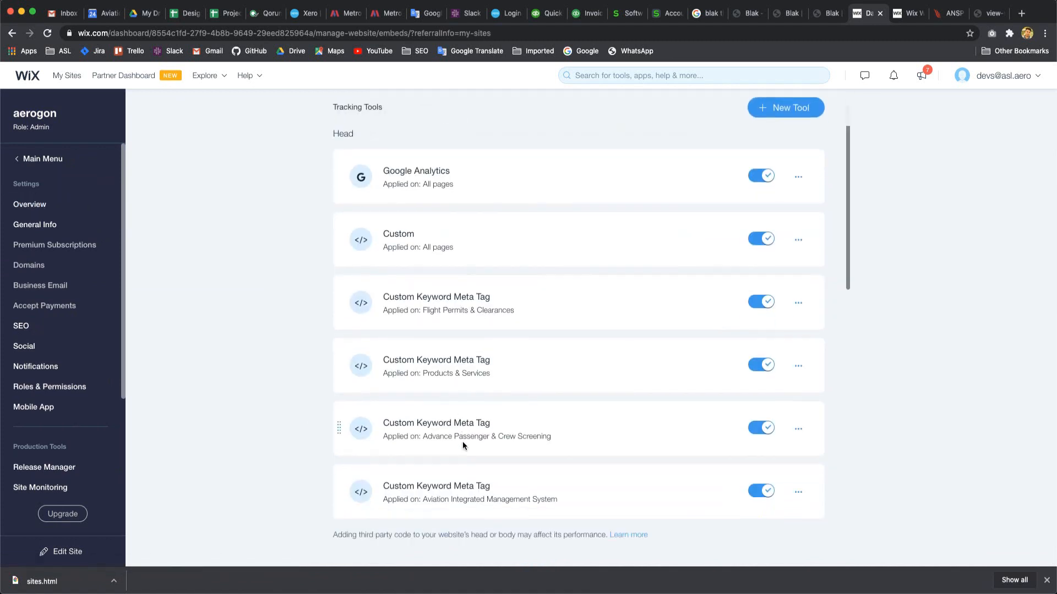
scroll("down", 3)
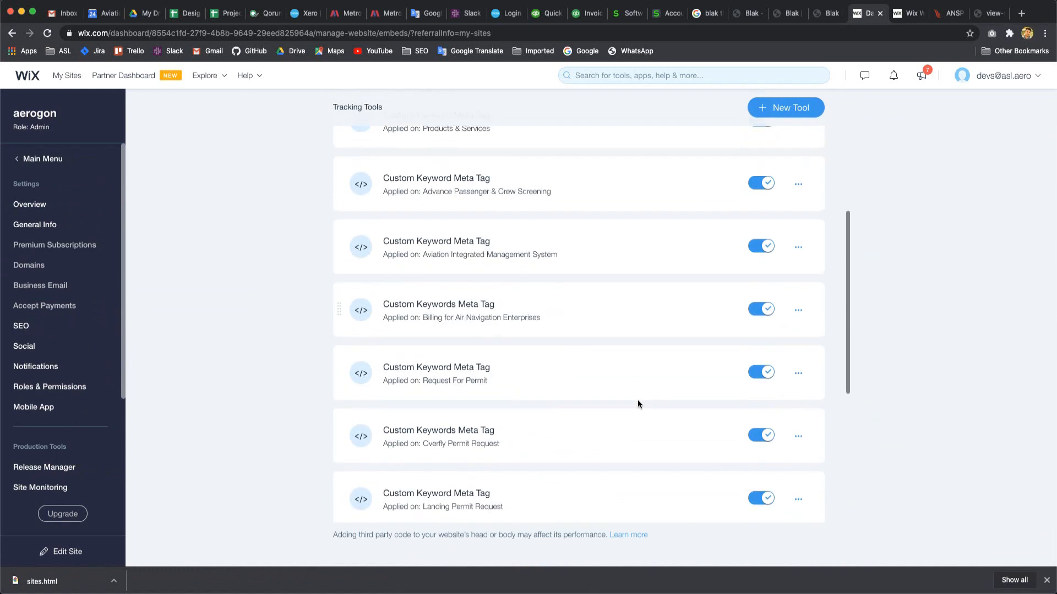
mouse_move(481, 393)
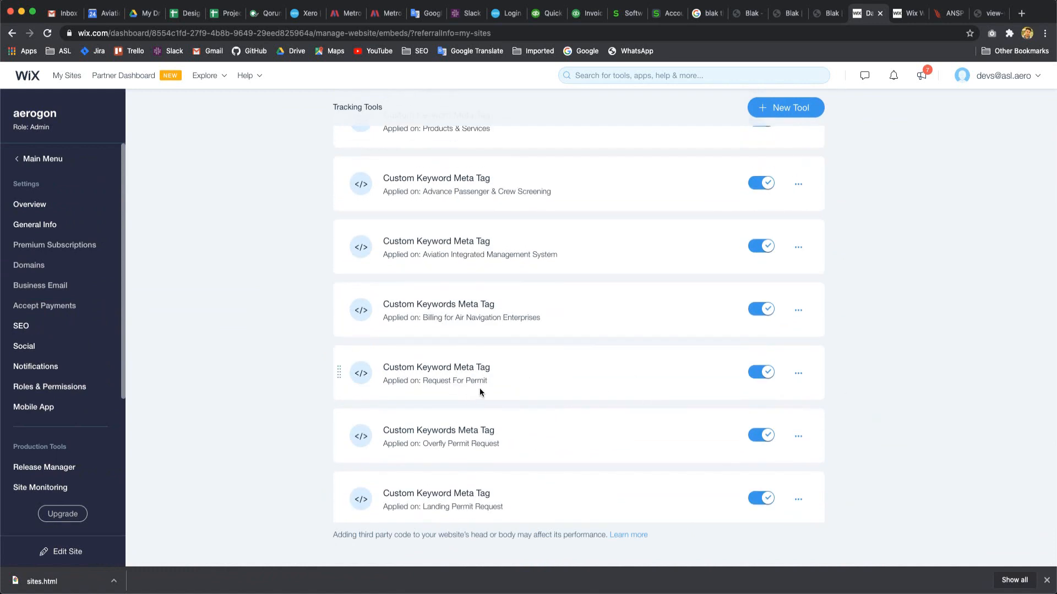
scroll("up", 3)
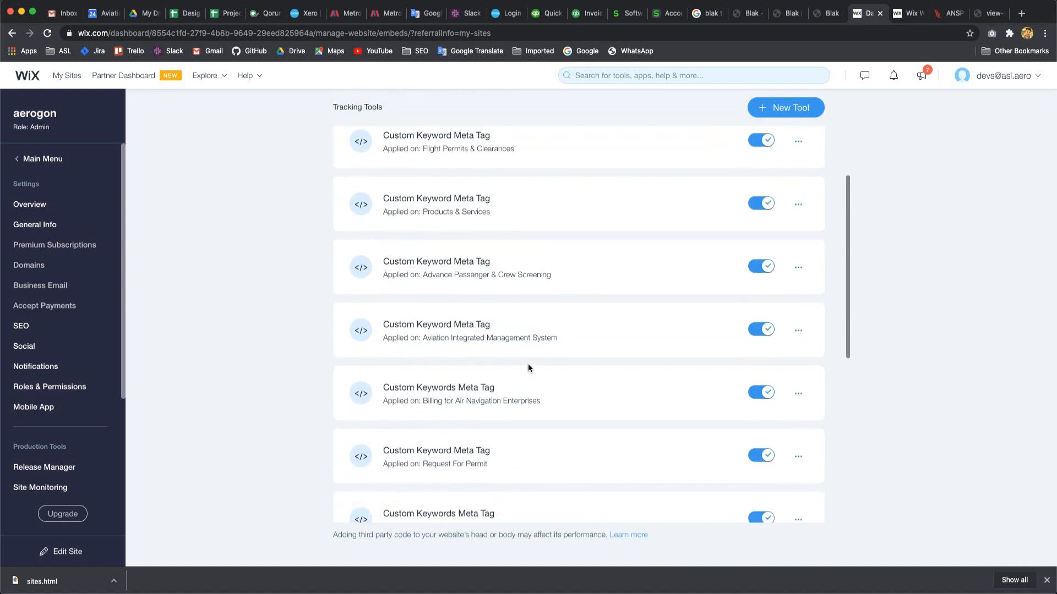
scroll("down", 3)
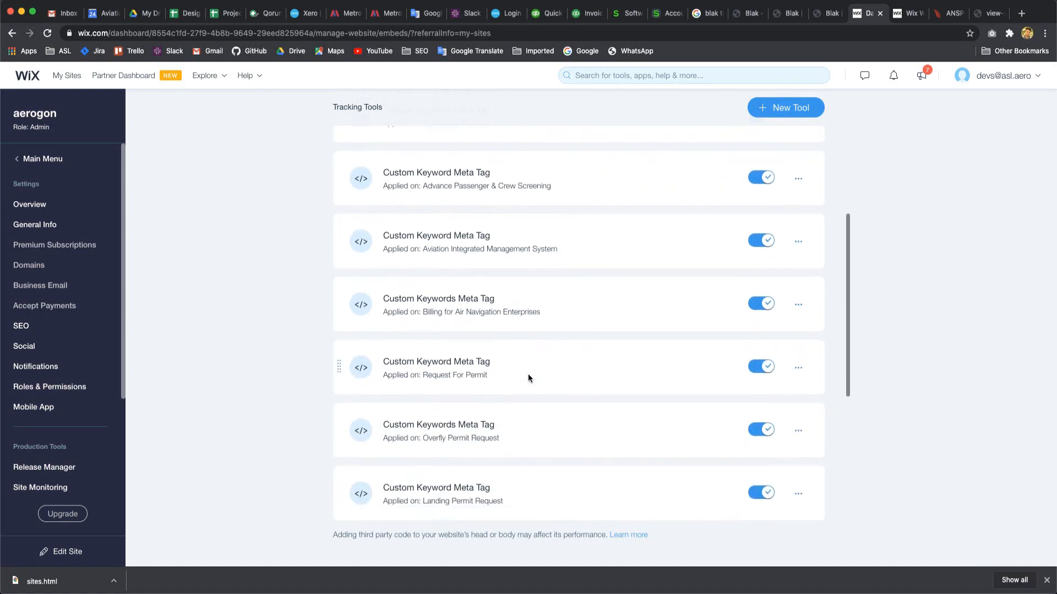
scroll("up", 3)
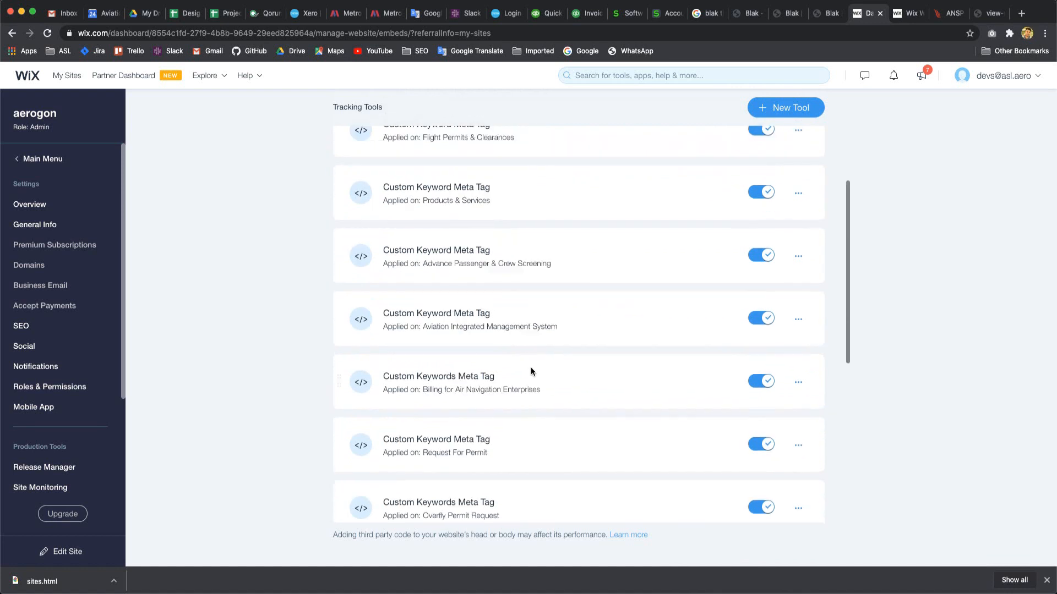
scroll("up", 3)
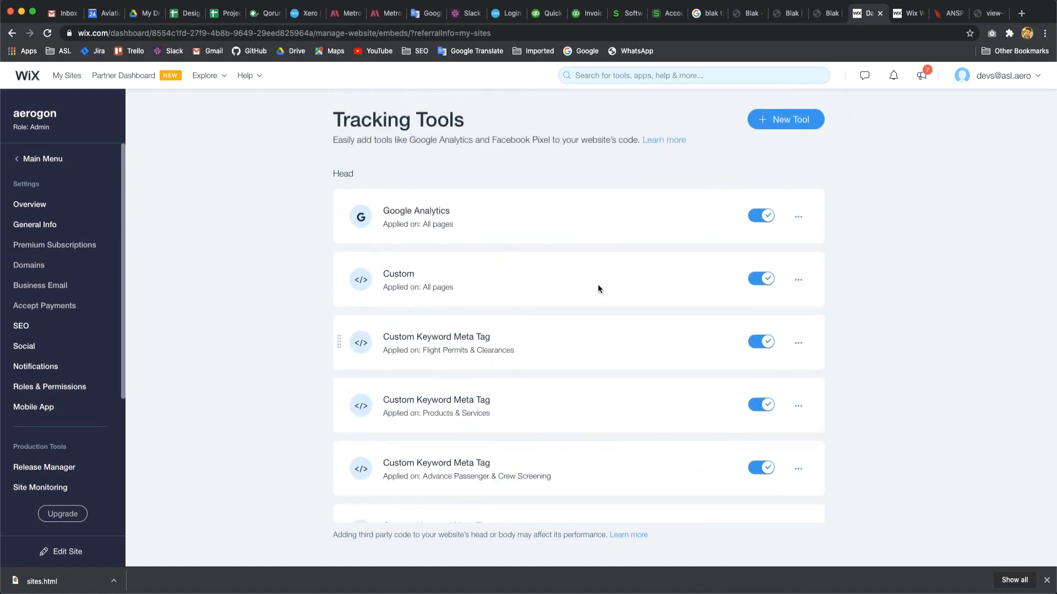
mouse_move(784, 119)
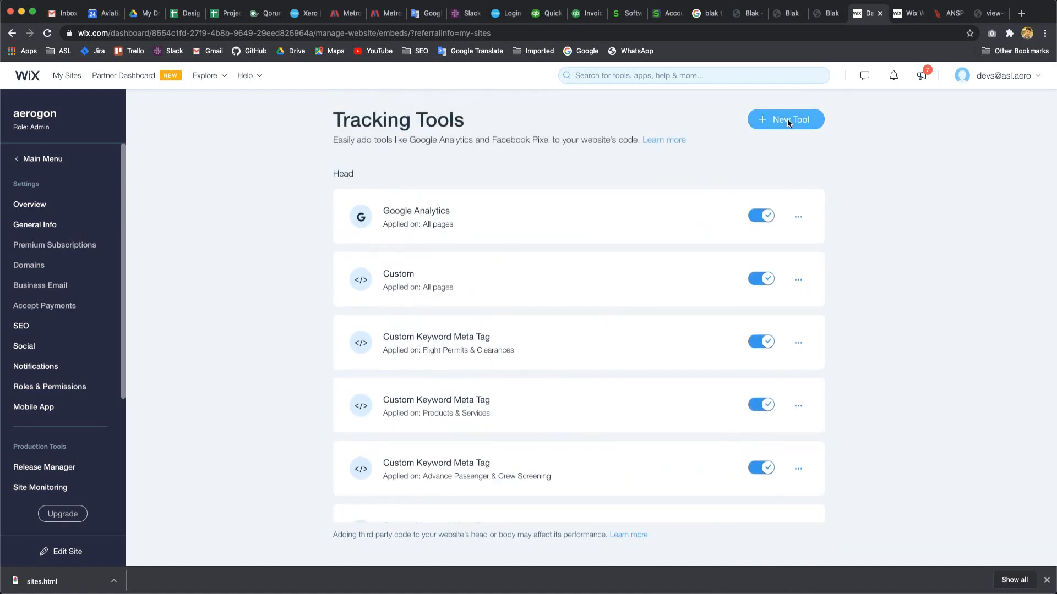
- Add a new Custom tracking tool with the keywords meta tag pasted as its snippet
left_click(785, 120)
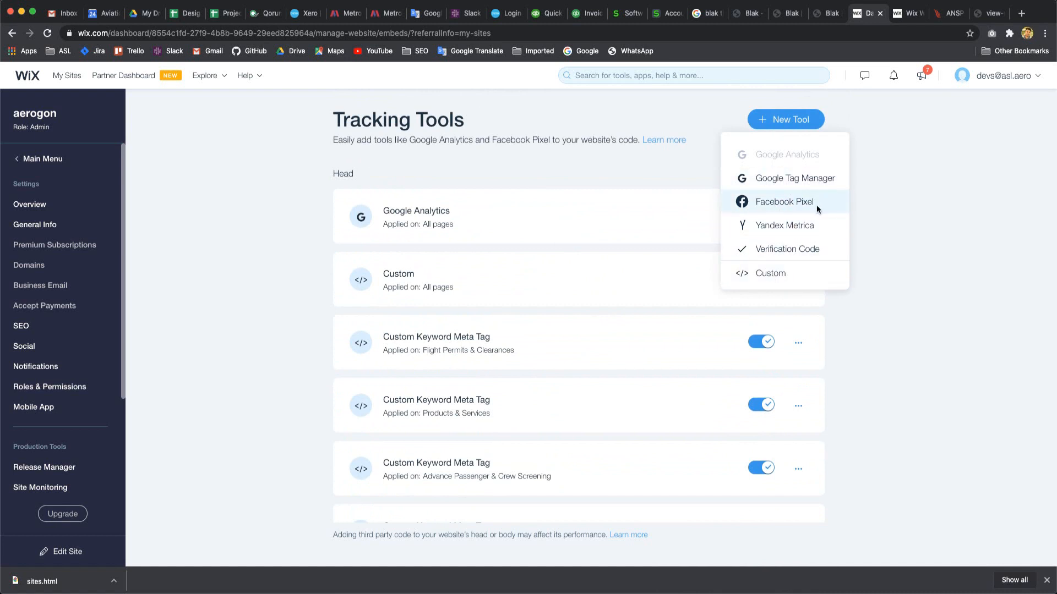
left_click(770, 272)
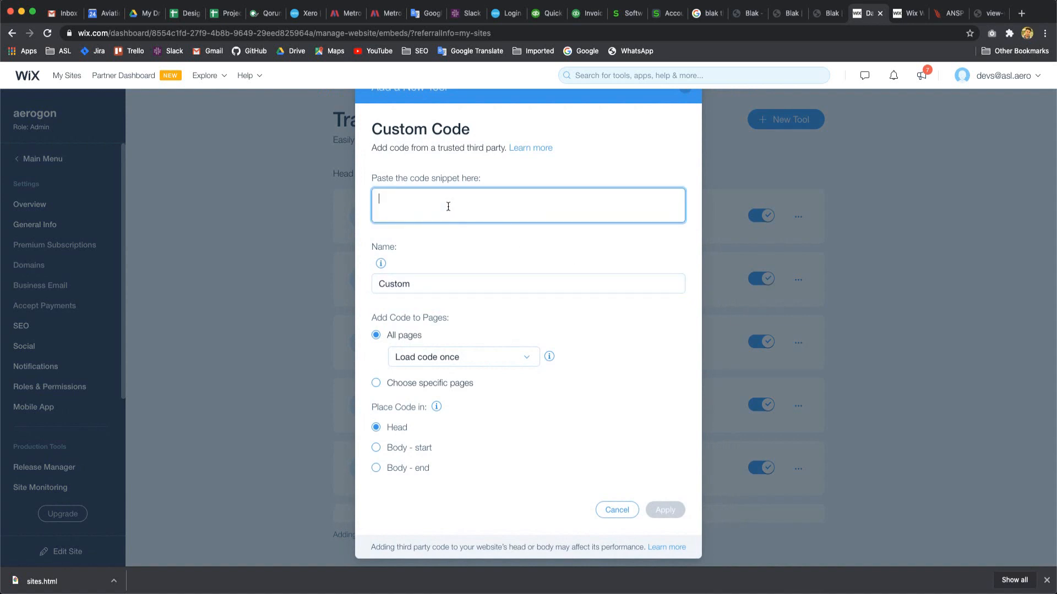
mouse_move(421, 220)
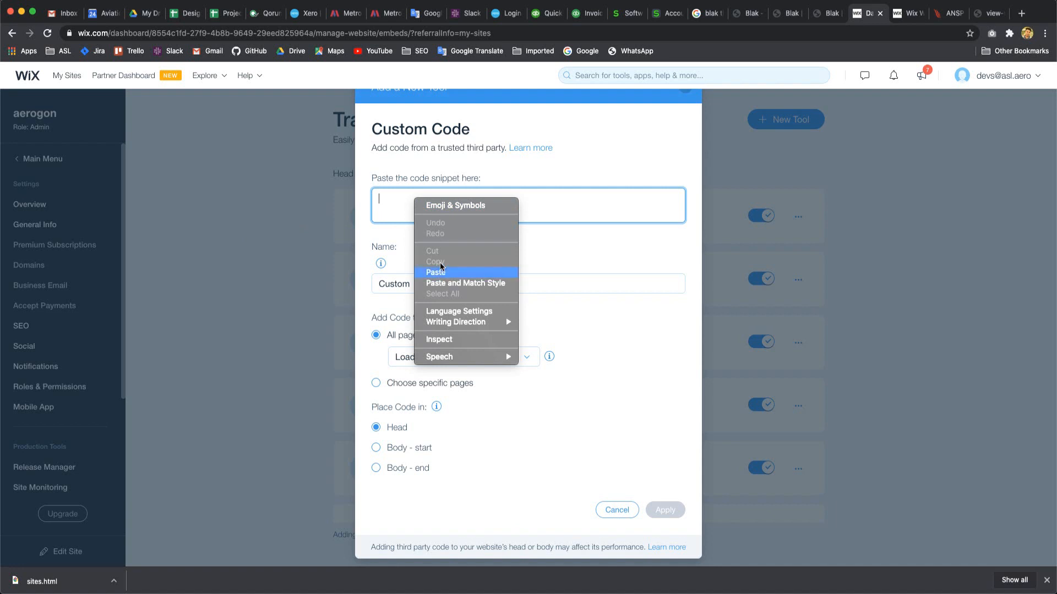
left_click(435, 273)
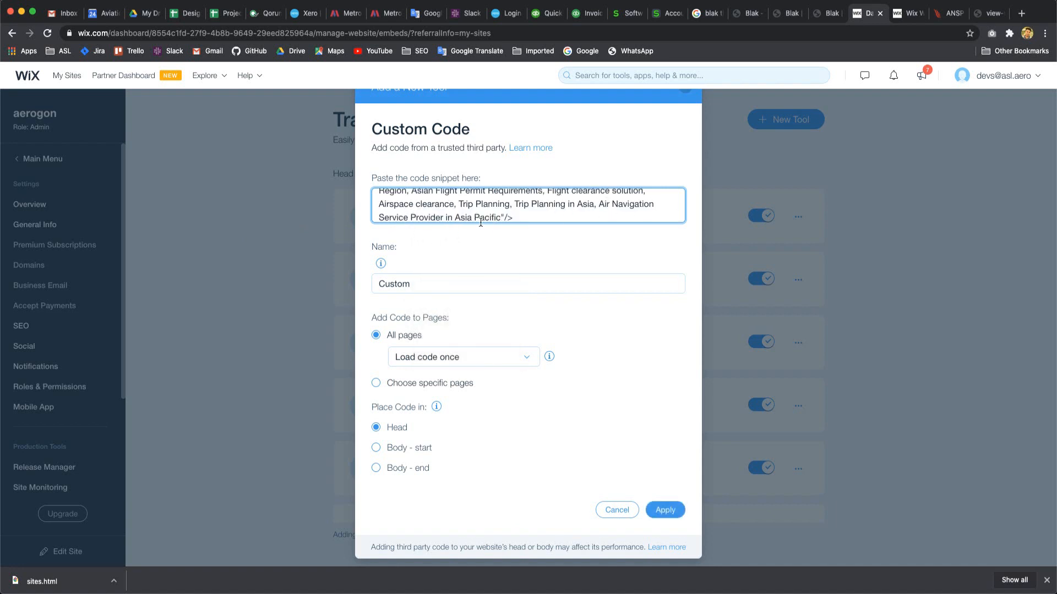
- Rename the custom code tool to Test-v2
left_click(485, 265)
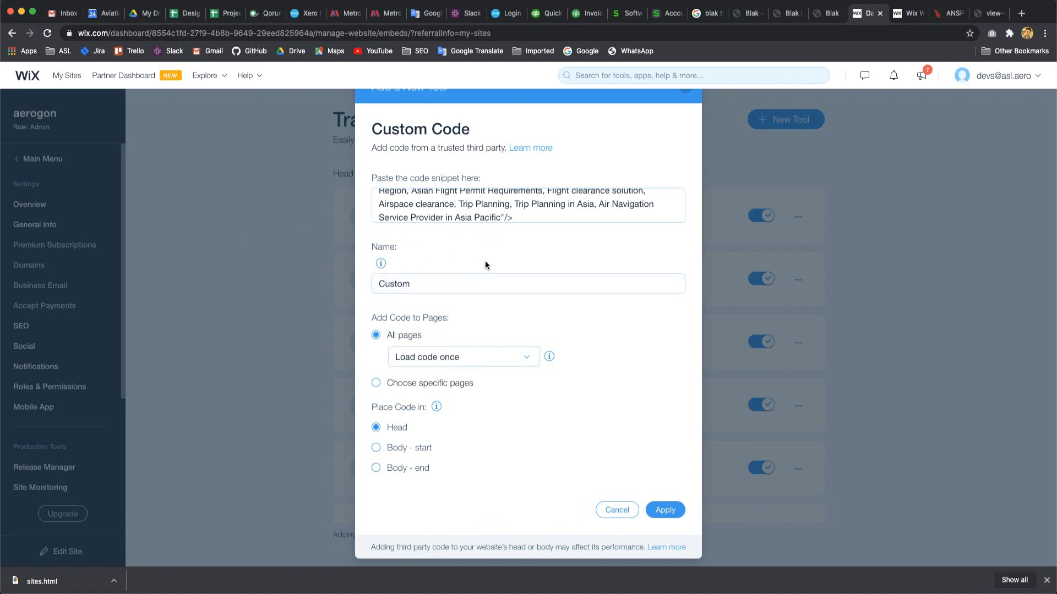
left_click(438, 284)
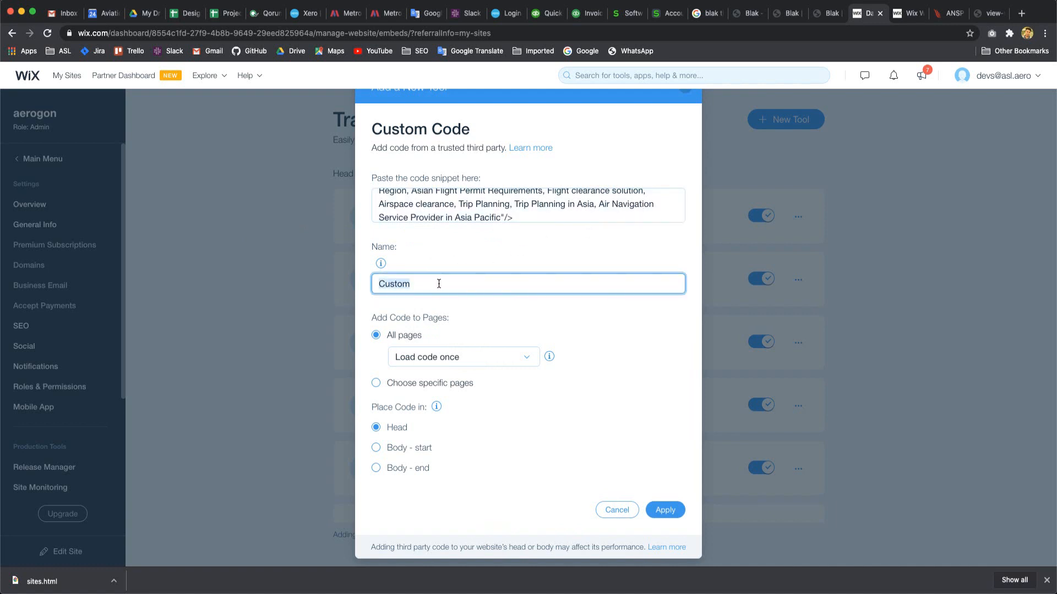
mouse_move(460, 284)
type("Test")
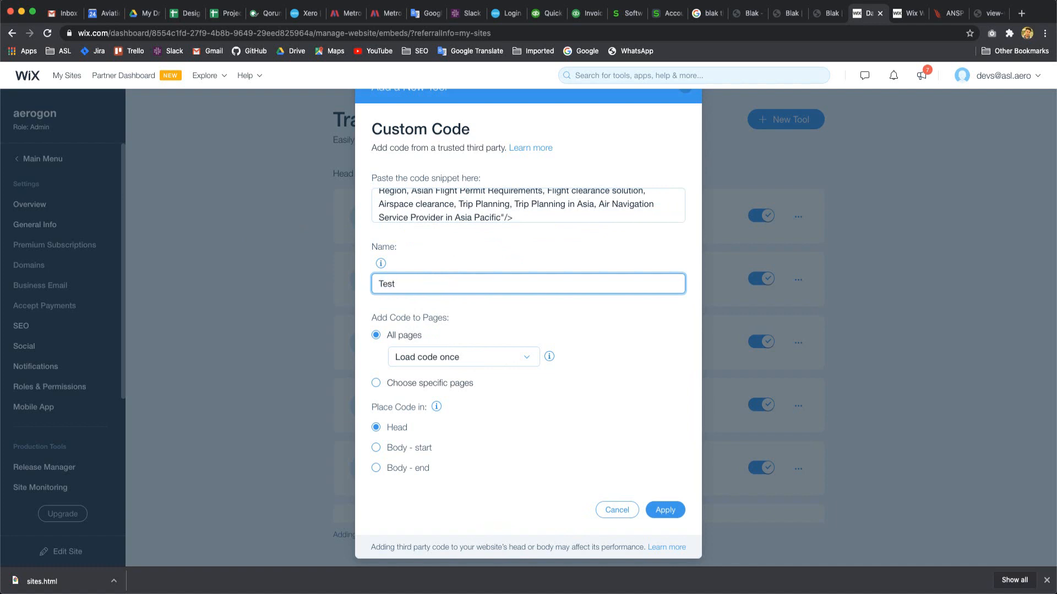
type("-")
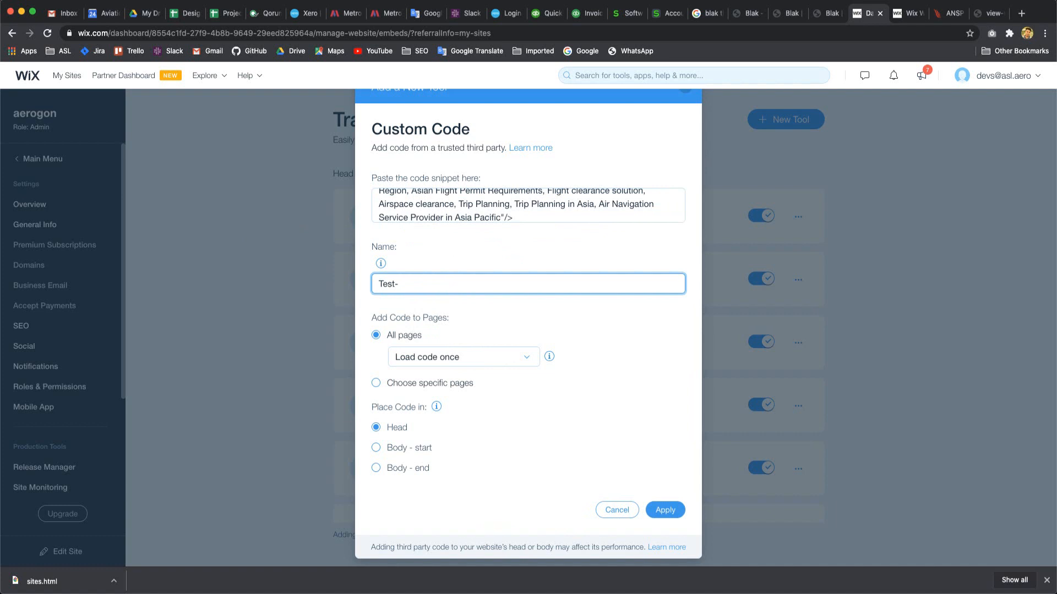
type("v2")
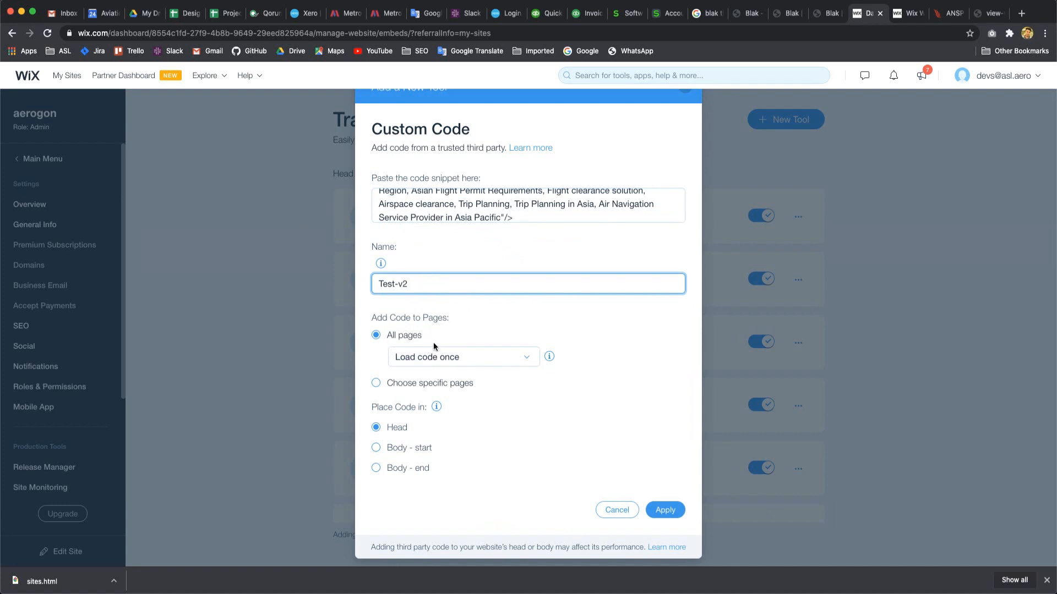
- Restrict Test-v2 to the ANSP Development Consultancy page only, then apply the tool
left_click(462, 357)
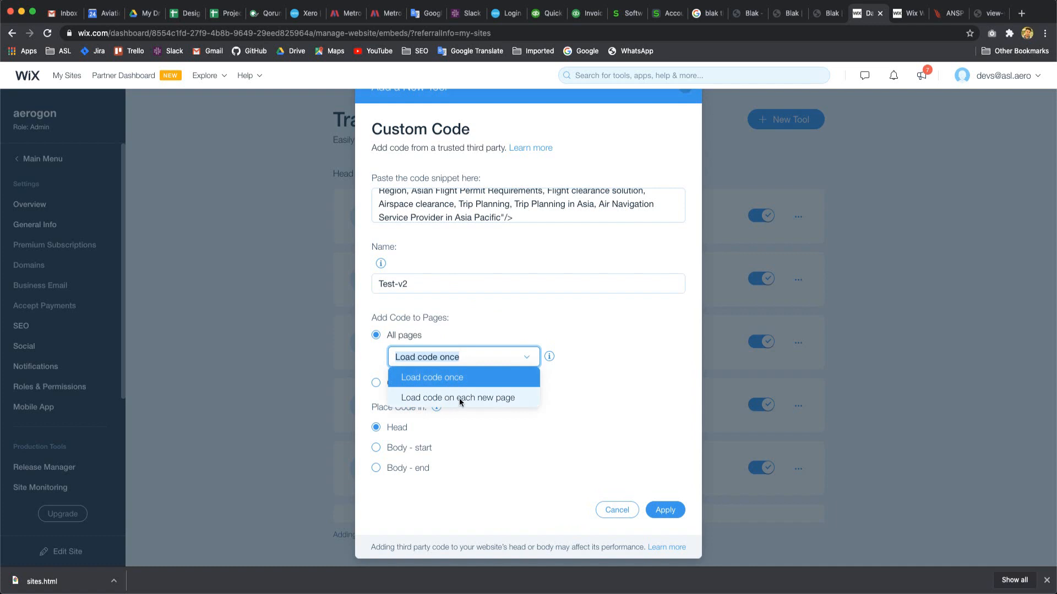
left_click(376, 364)
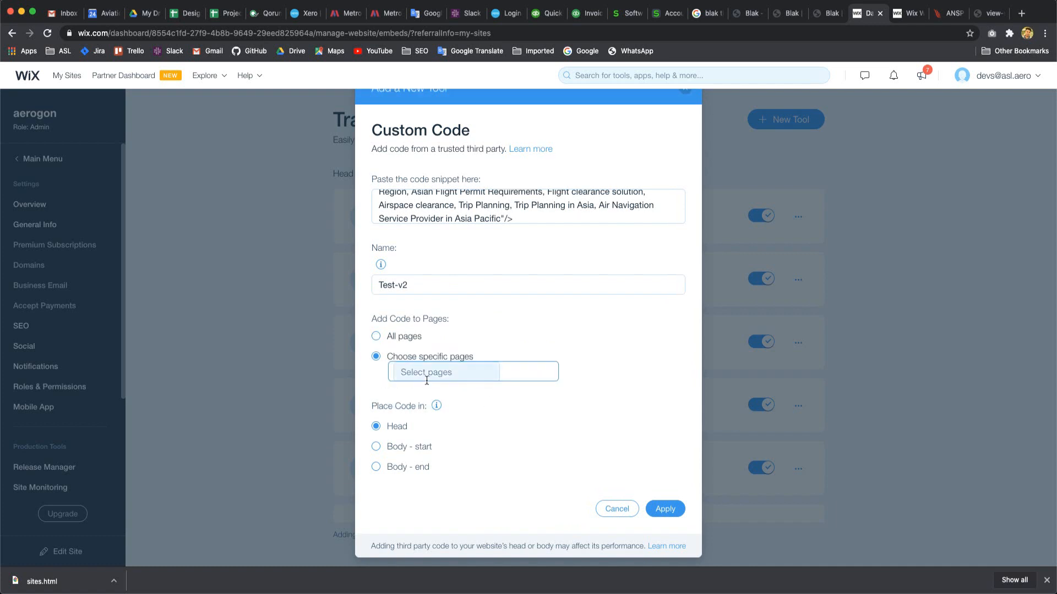
left_click(444, 372)
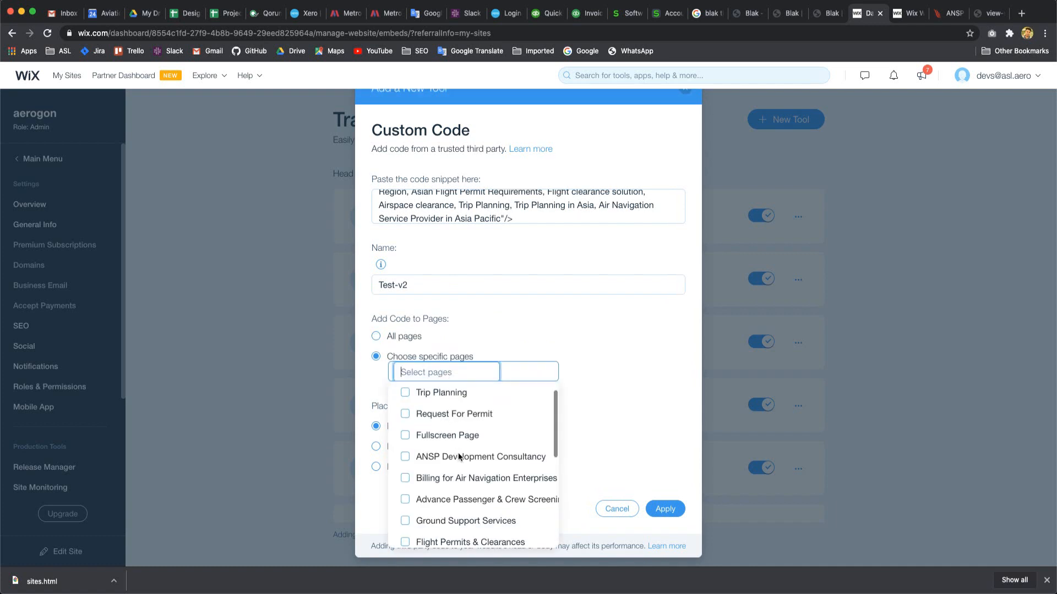
left_click(405, 456)
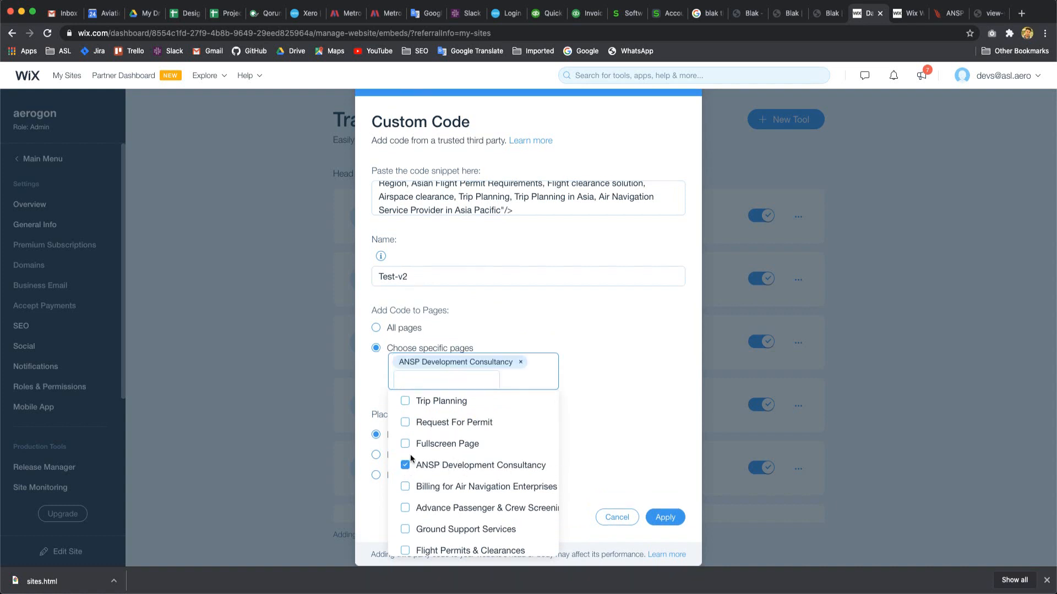
left_click(445, 379)
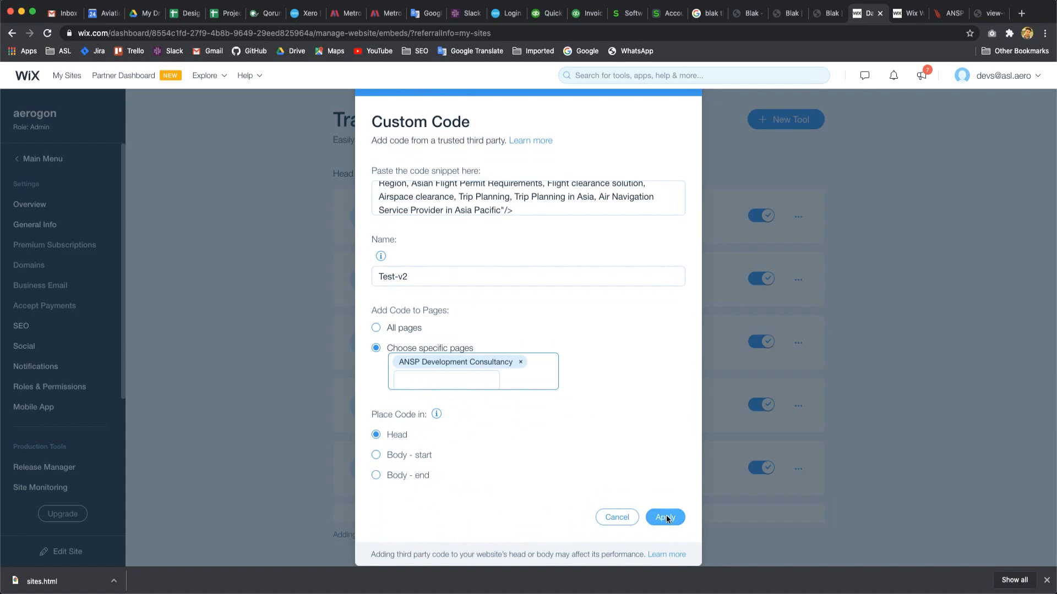
left_click(663, 517)
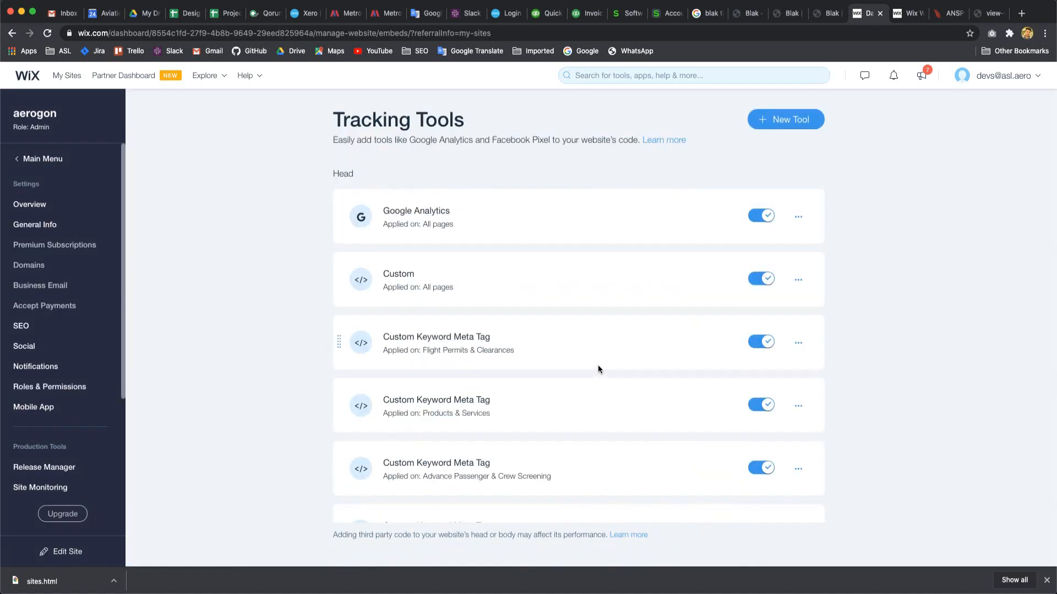
- View the consultancy page source showing the keywords meta tag ending with Asia Pacific
left_click(990, 13)
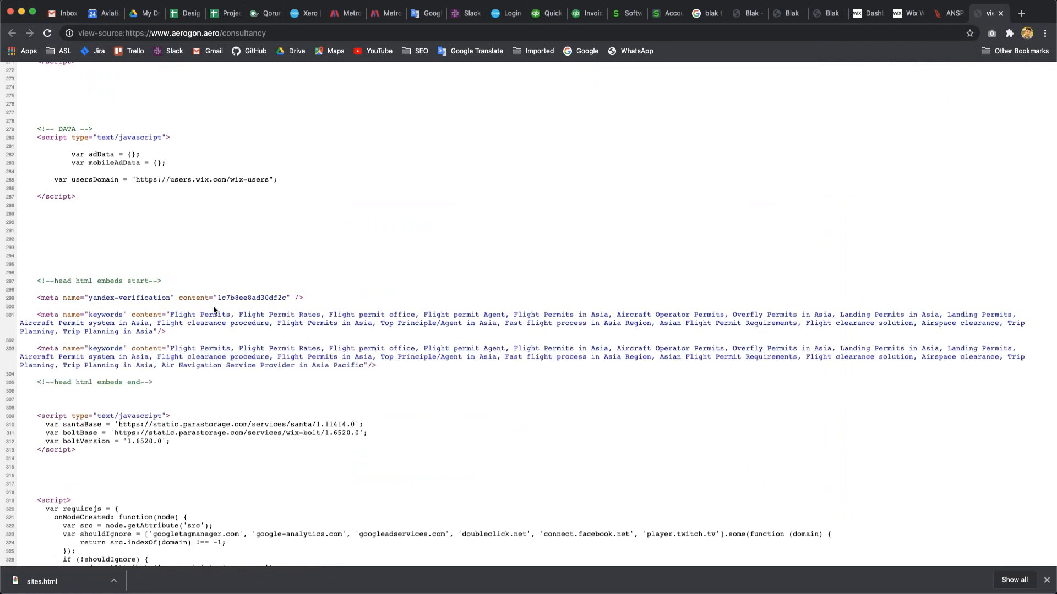
mouse_move(290, 362)
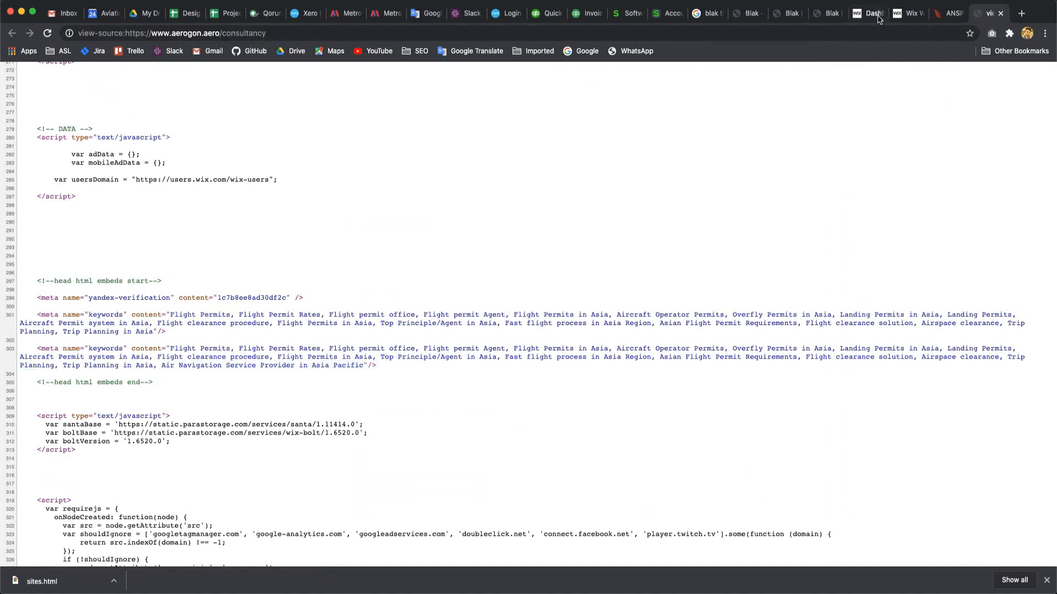
- Delete the Test-v2 custom code from the dashboard's tracking tools
left_click(866, 13)
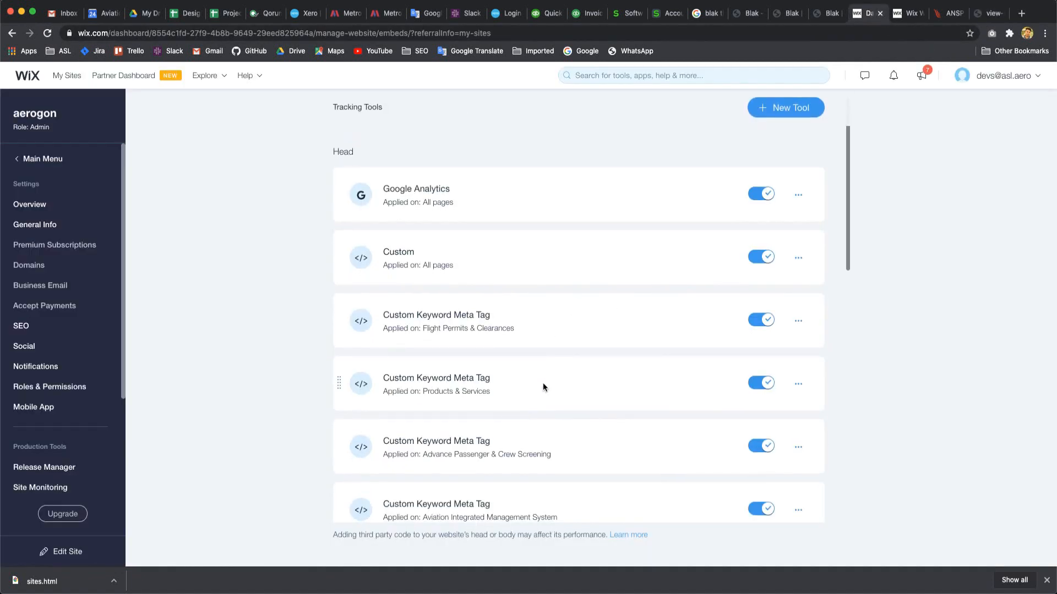
scroll("down", 3)
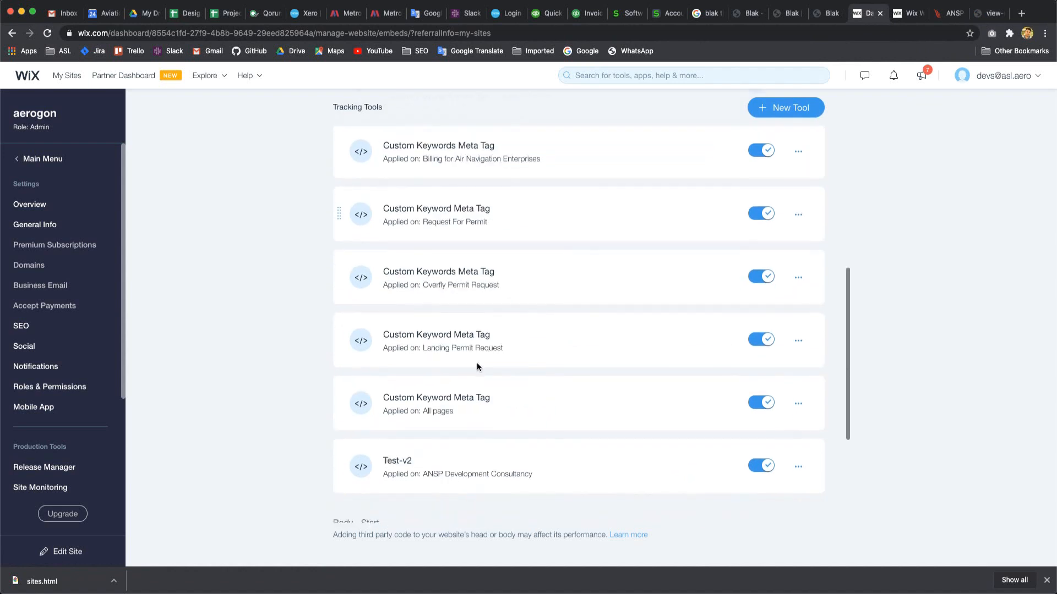
scroll("down", 3)
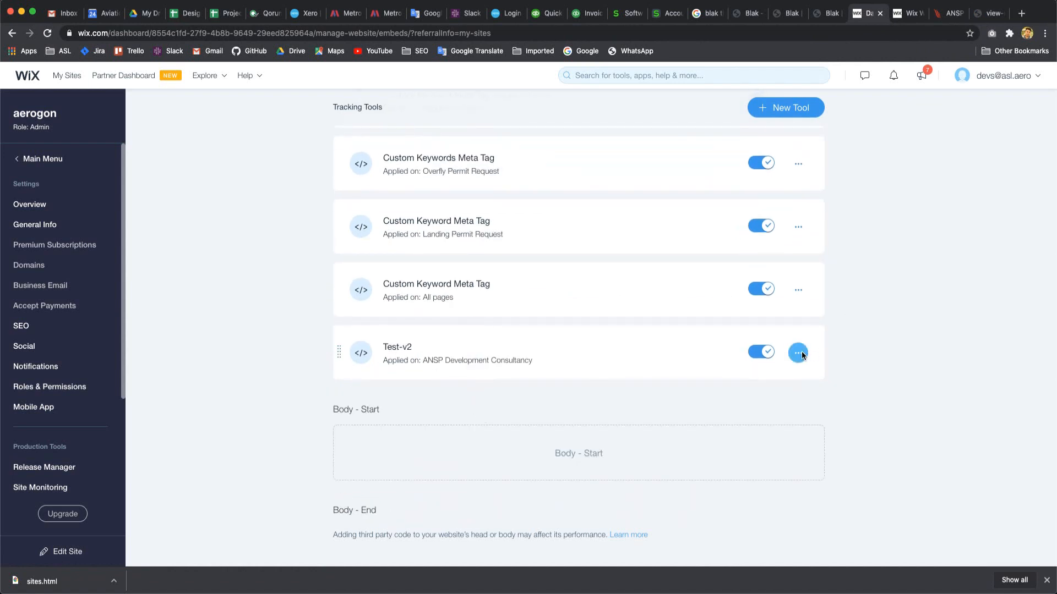
mouse_move(435, 192)
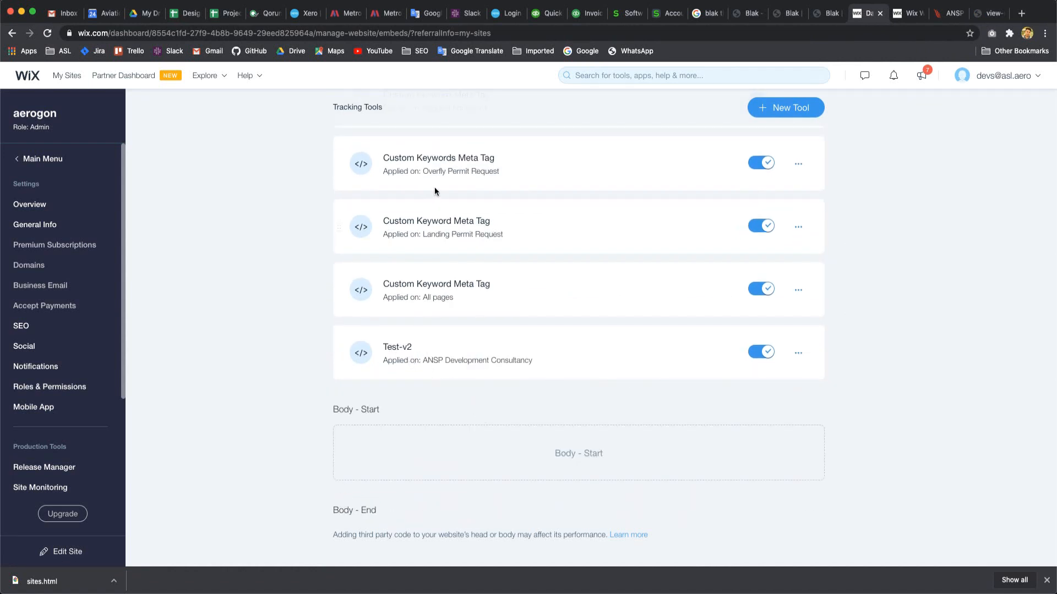
scroll("down", 3)
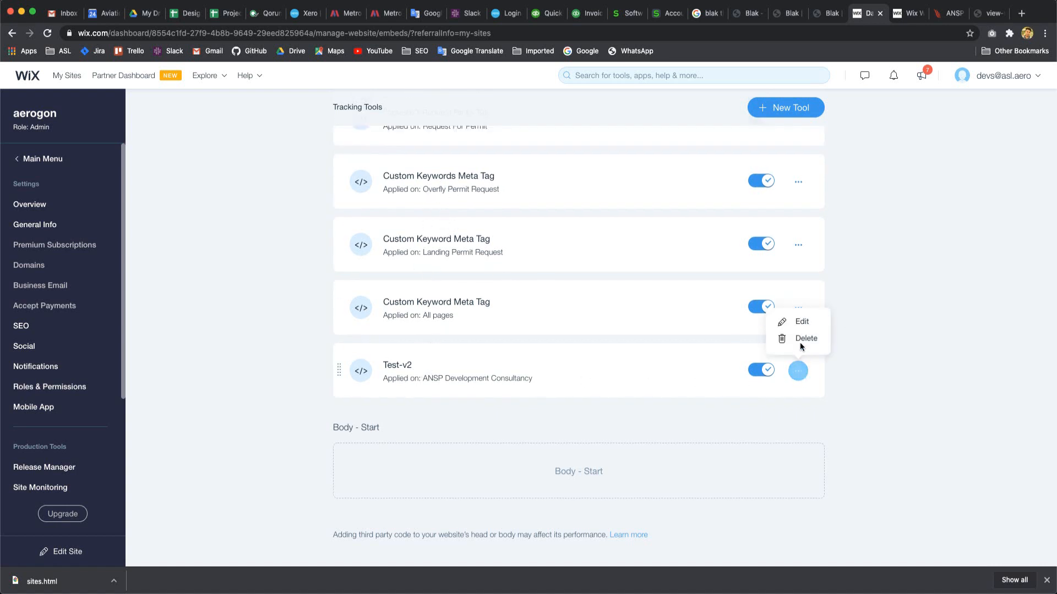
left_click(805, 337)
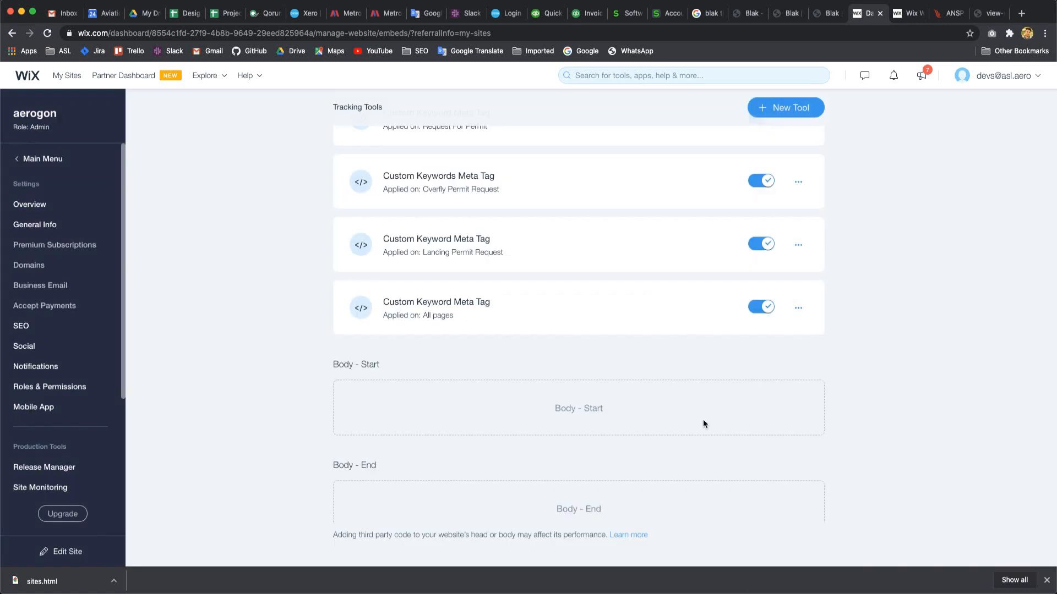
- Reload the consultancy page source to recheck the head embeds
scroll("up", 3)
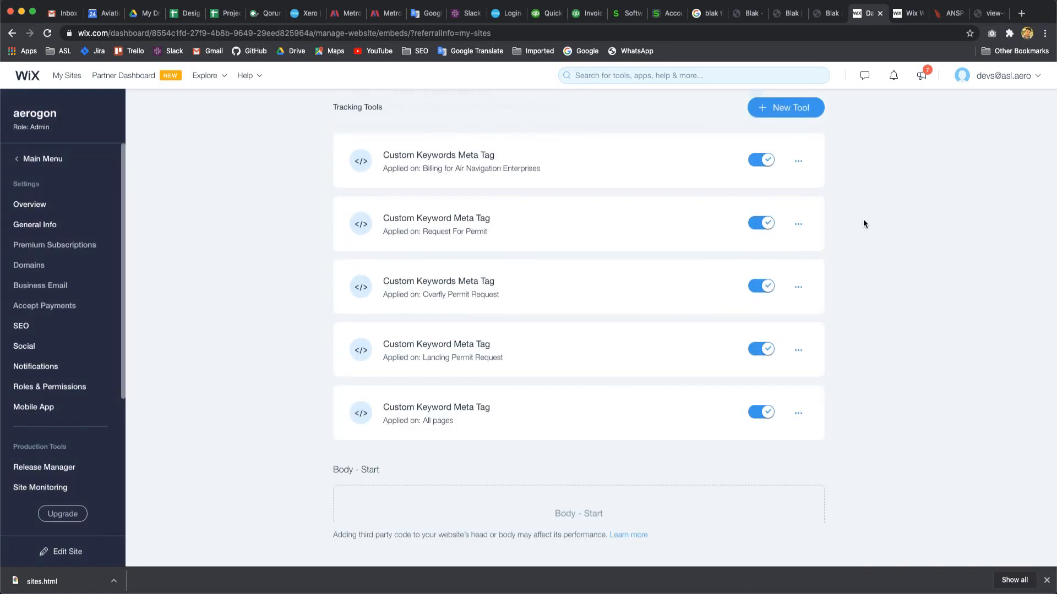
left_click(986, 12)
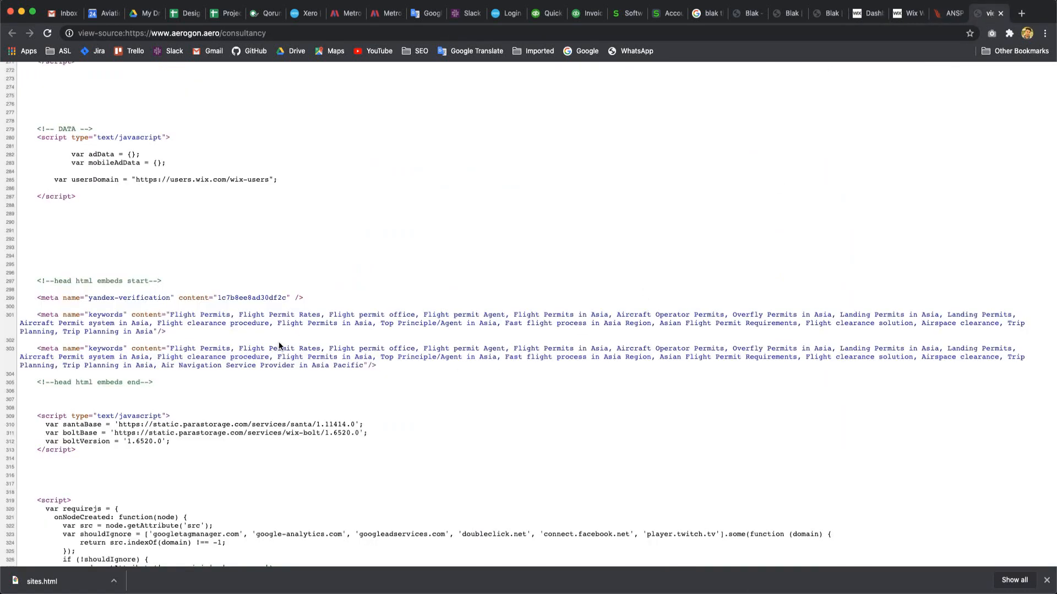
left_click(46, 33)
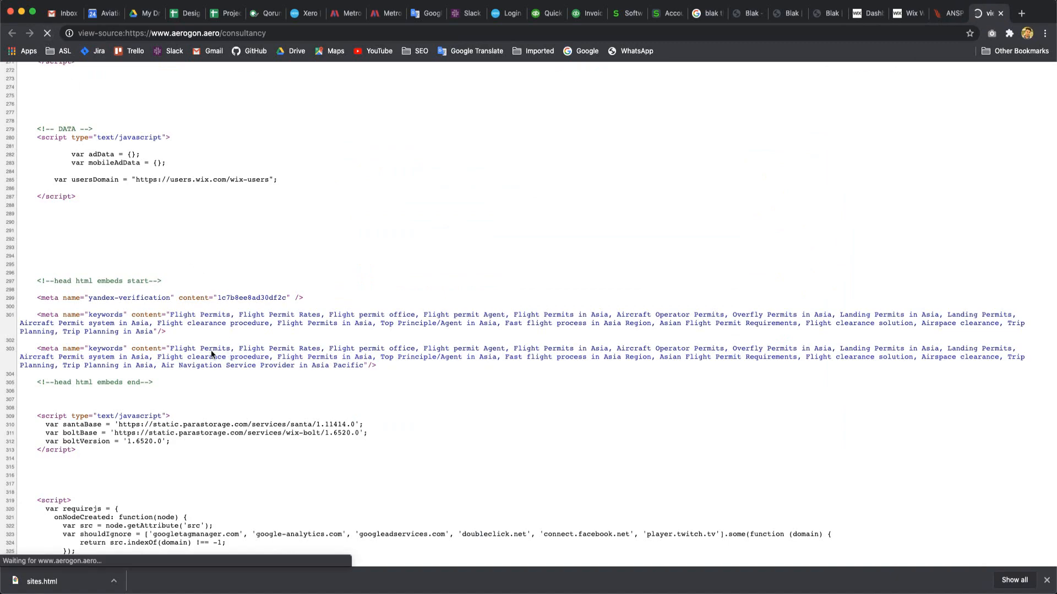